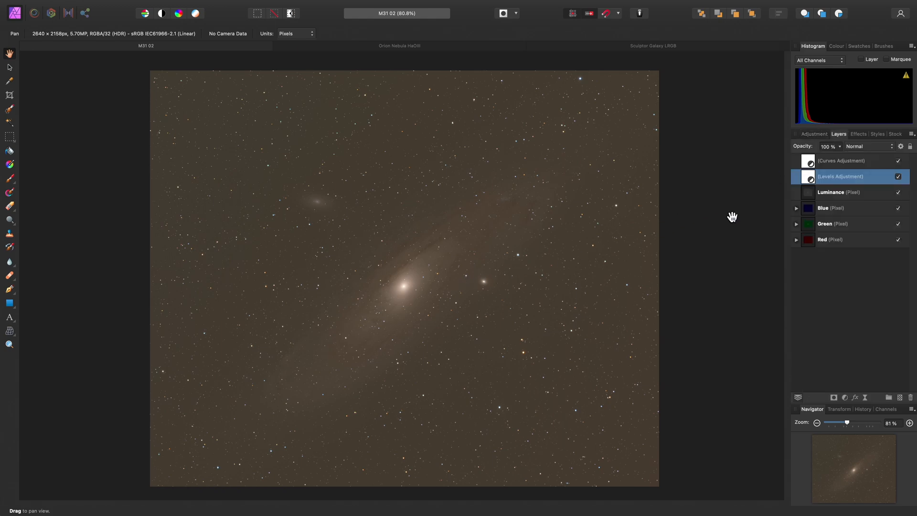
- Check the Luminance and Blue layers' blend modes, then show the Info panel via View > Studio
click(837, 192)
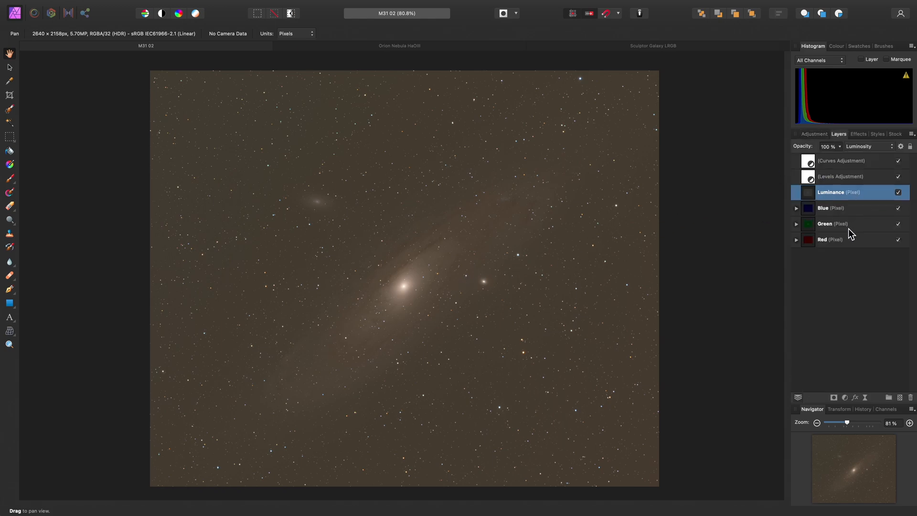
click(837, 207)
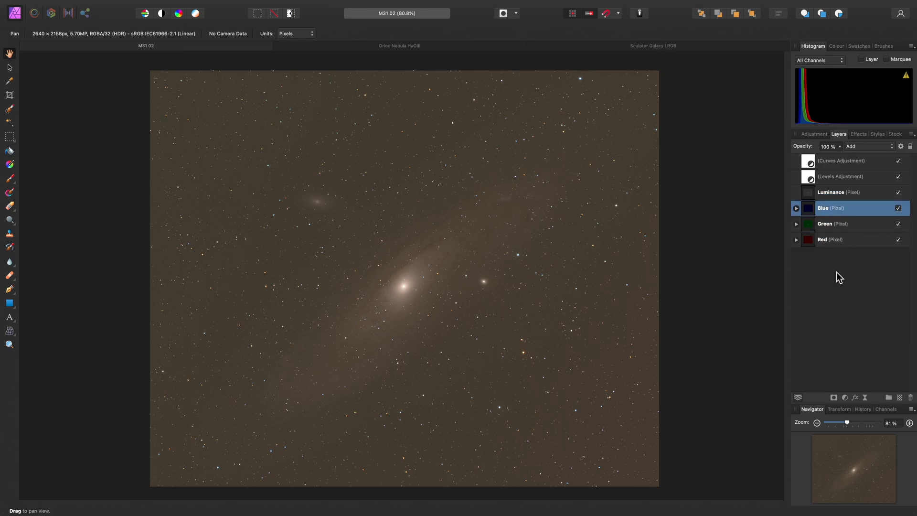
mouse_move(580, 315)
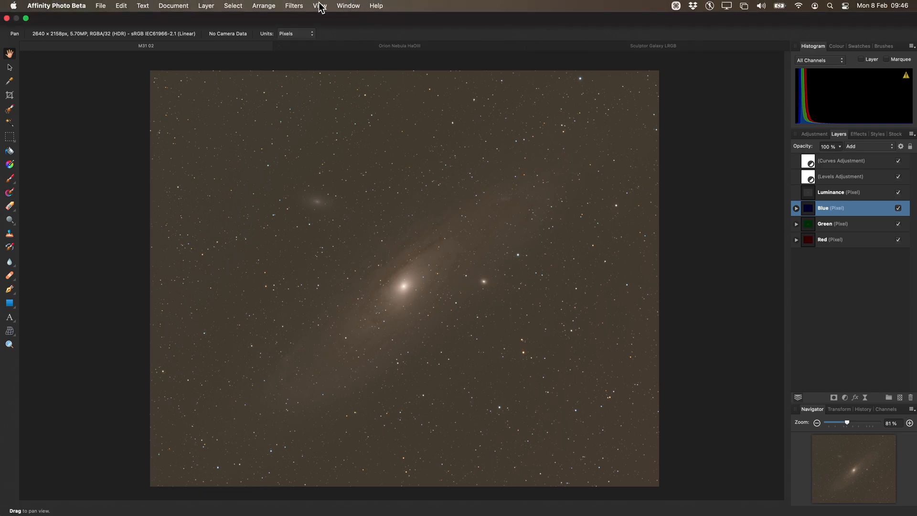
mouse_move(327, 9)
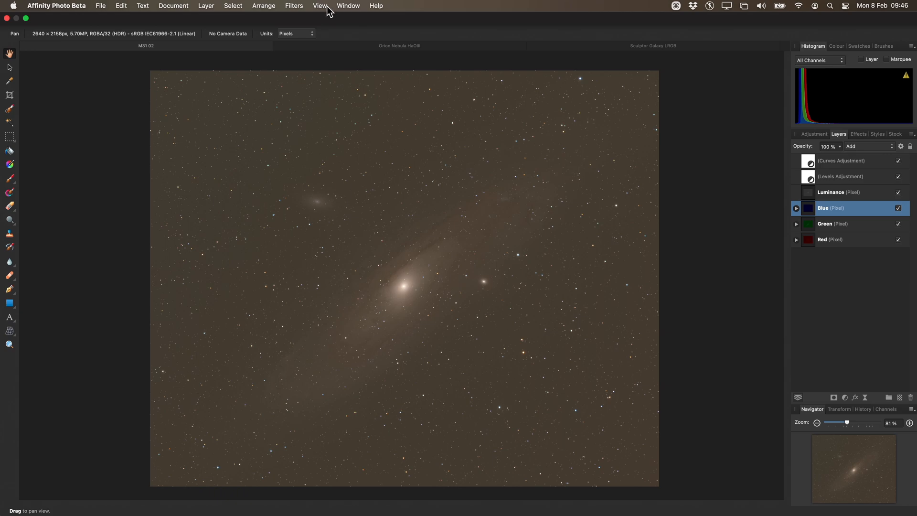
click(320, 6)
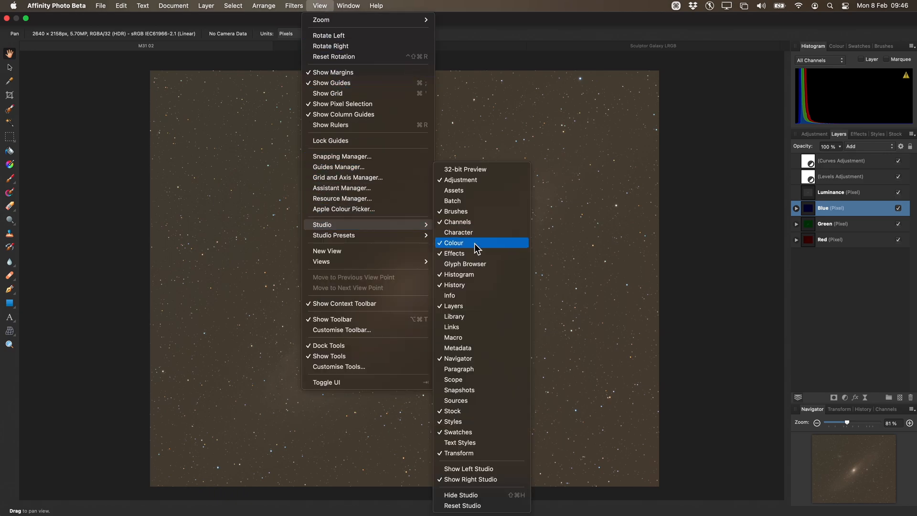
mouse_move(483, 298)
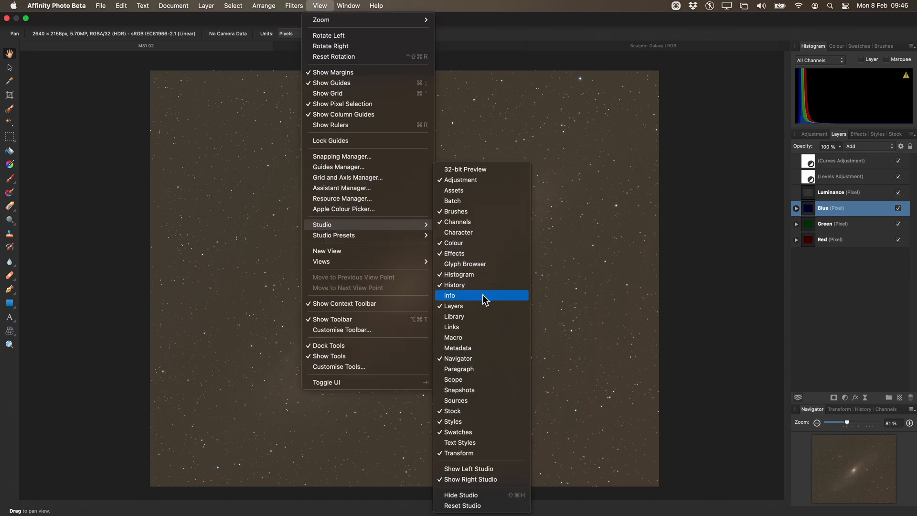
click(449, 295)
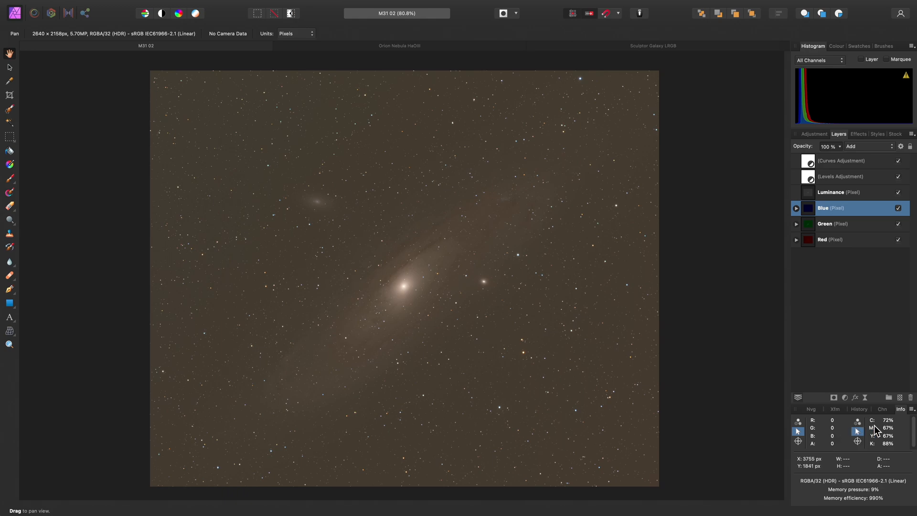
mouse_move(819, 429)
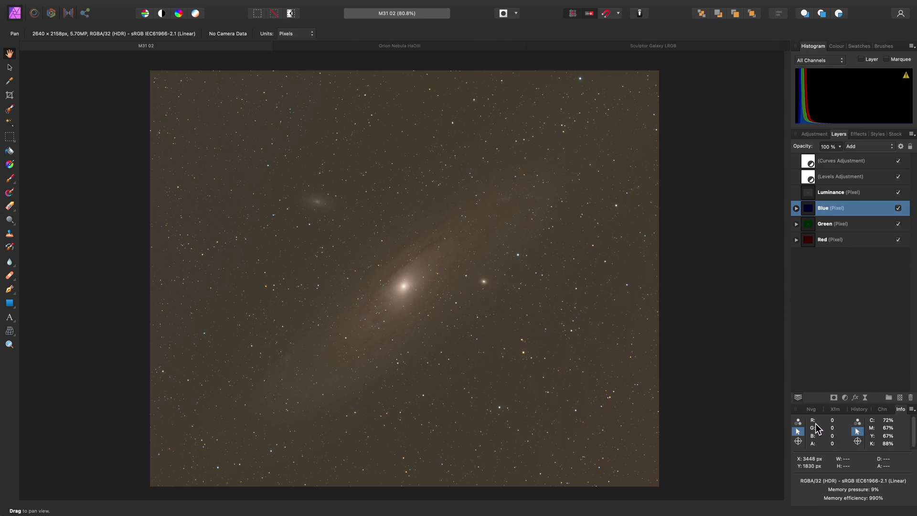
mouse_move(822, 436)
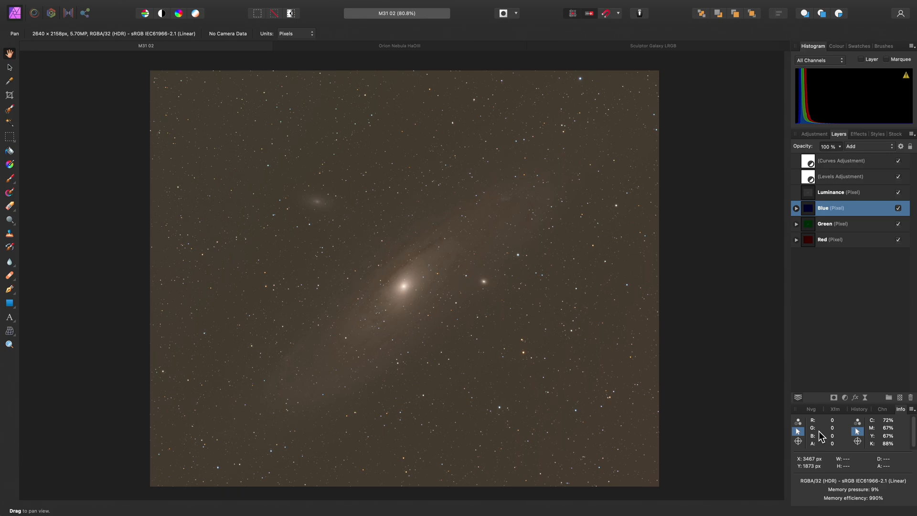
mouse_move(800, 443)
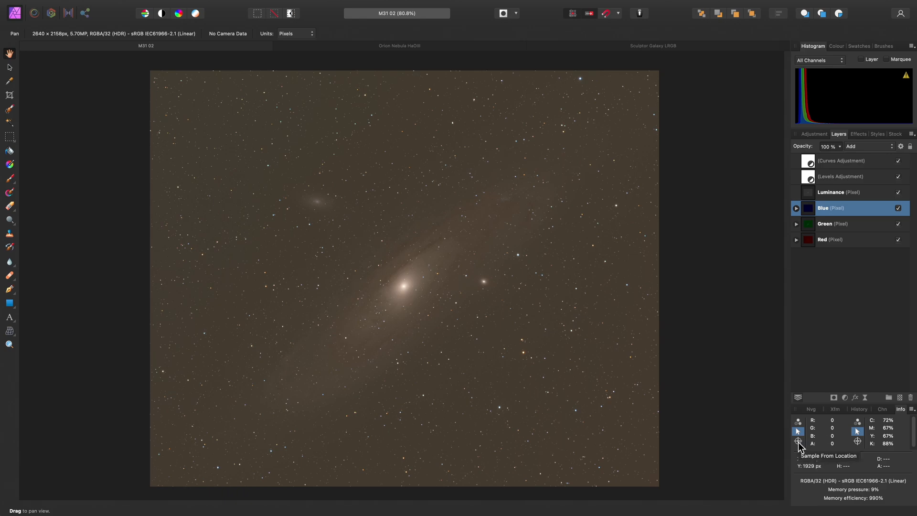
mouse_move(683, 402)
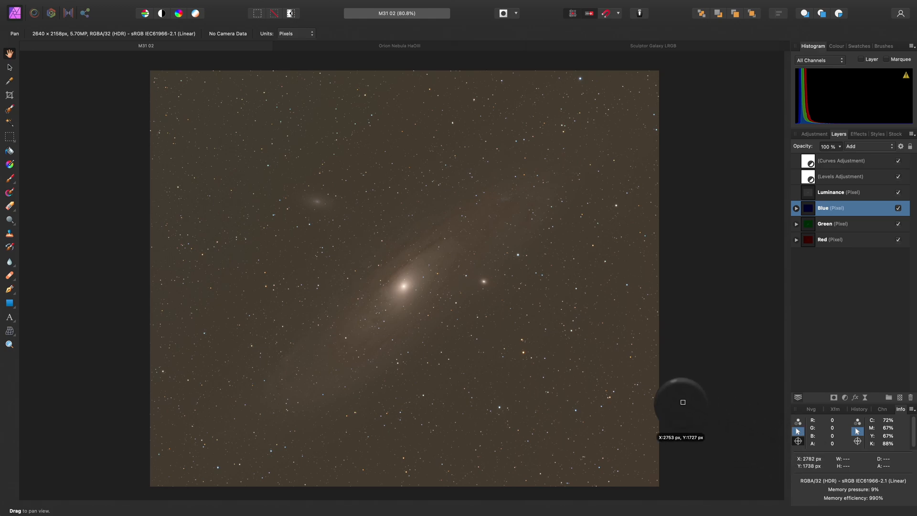
mouse_move(496, 337)
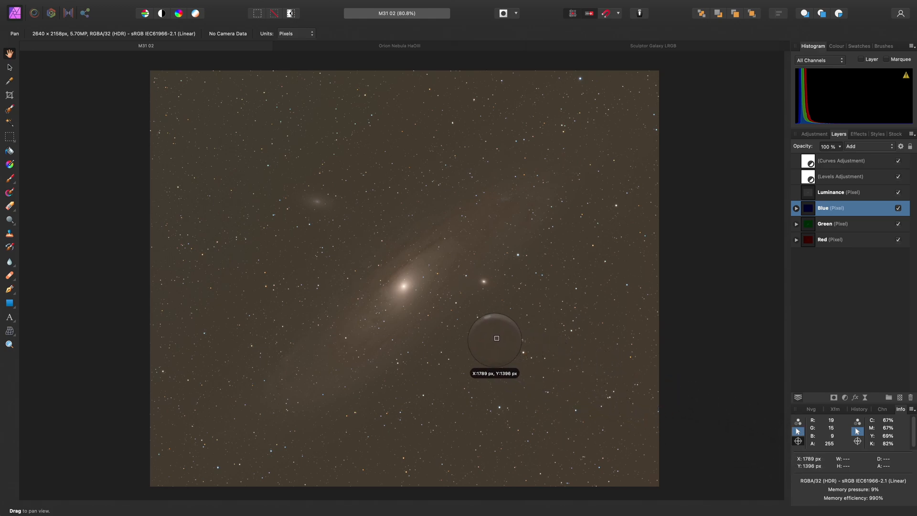
mouse_move(494, 335)
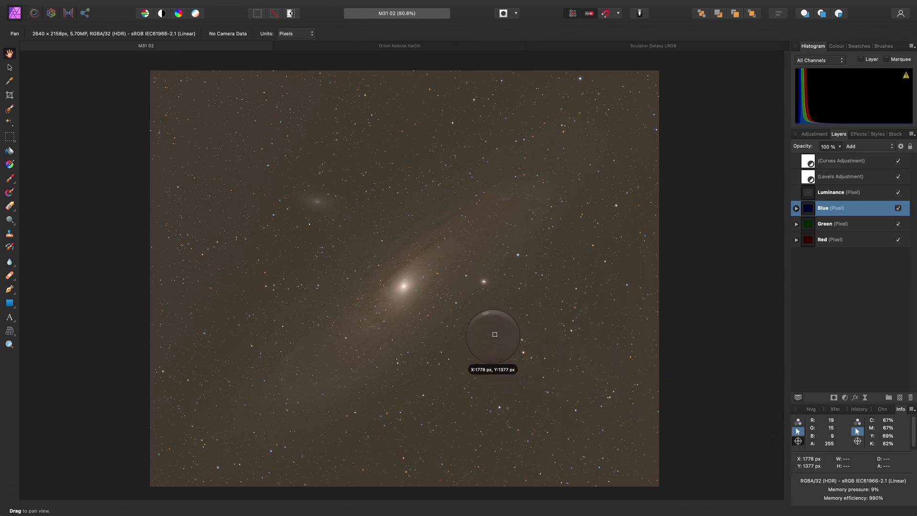
mouse_move(496, 335)
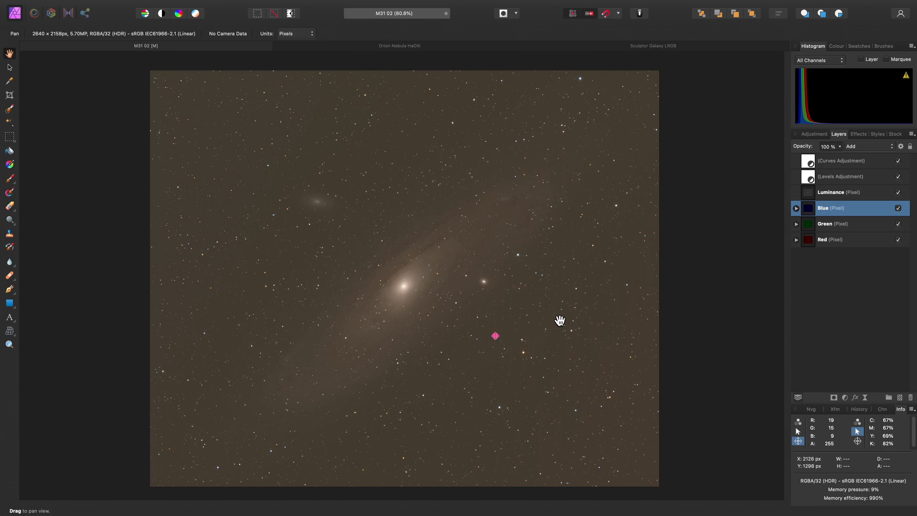
mouse_move(479, 336)
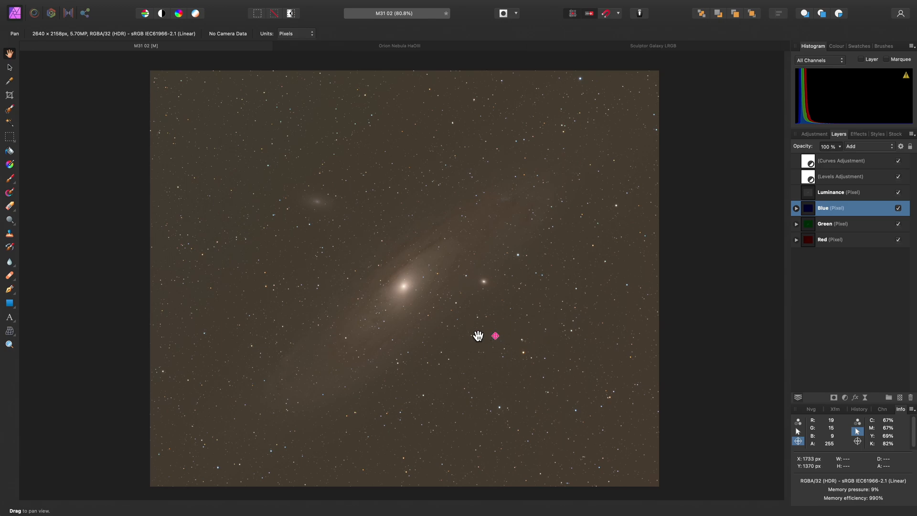
mouse_move(499, 335)
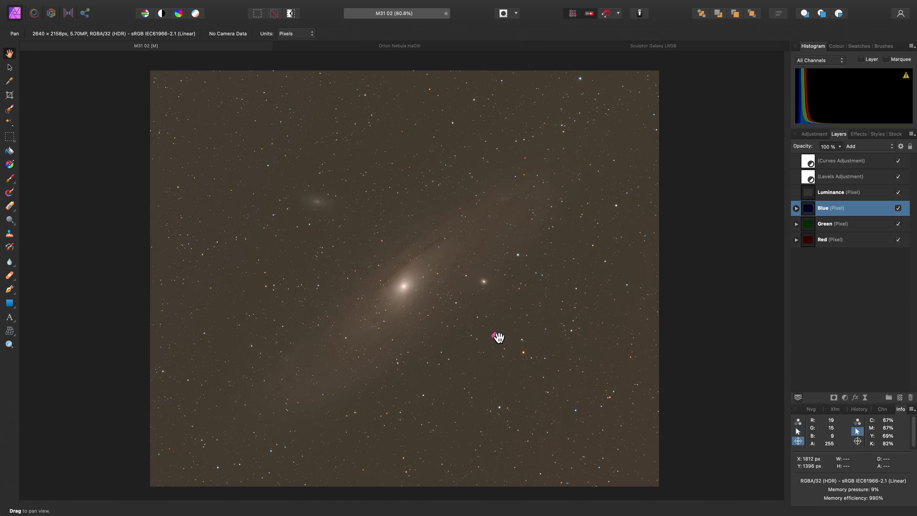
mouse_move(497, 338)
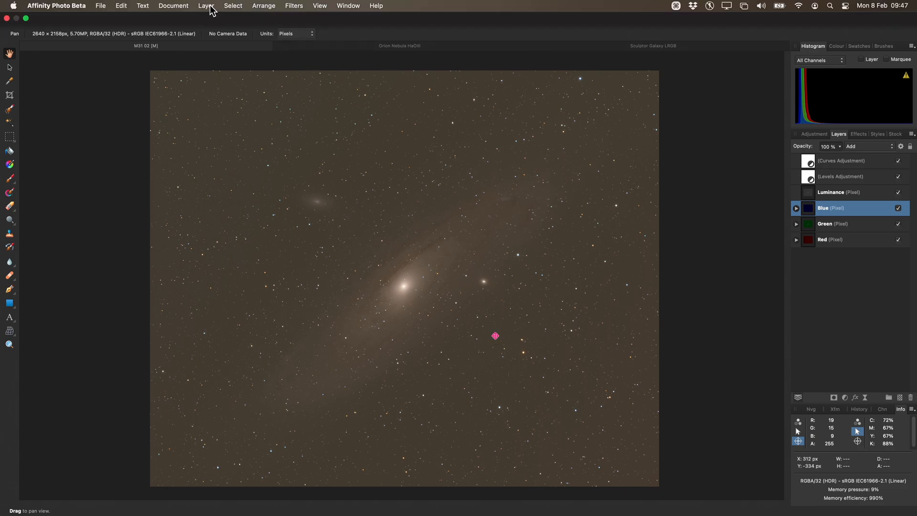
- Add a default Channel Mixer adjustment and keep it beneath the Luminance layer, above Blue, Green and Red
click(207, 6)
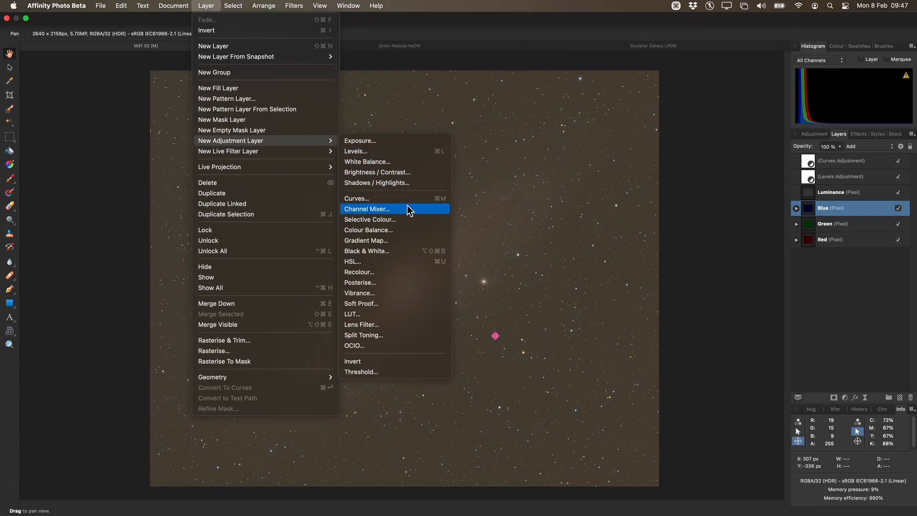
click(367, 209)
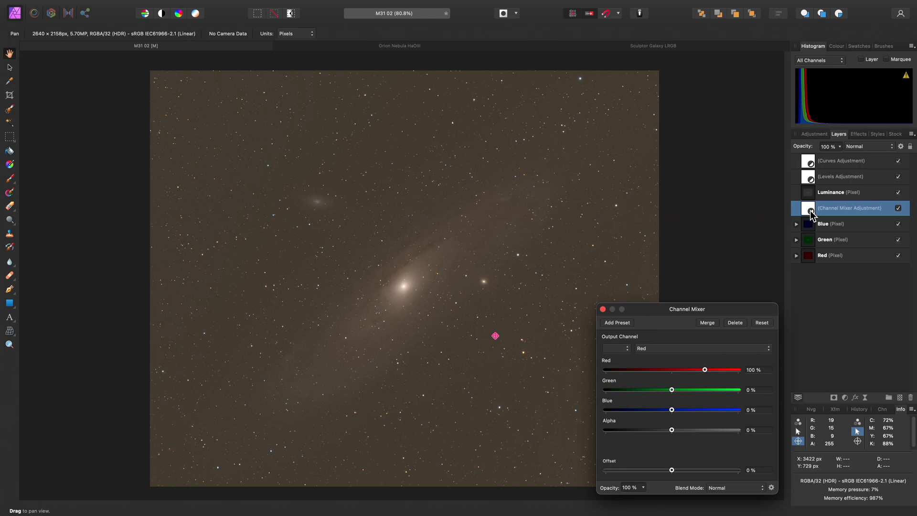
mouse_move(837, 287)
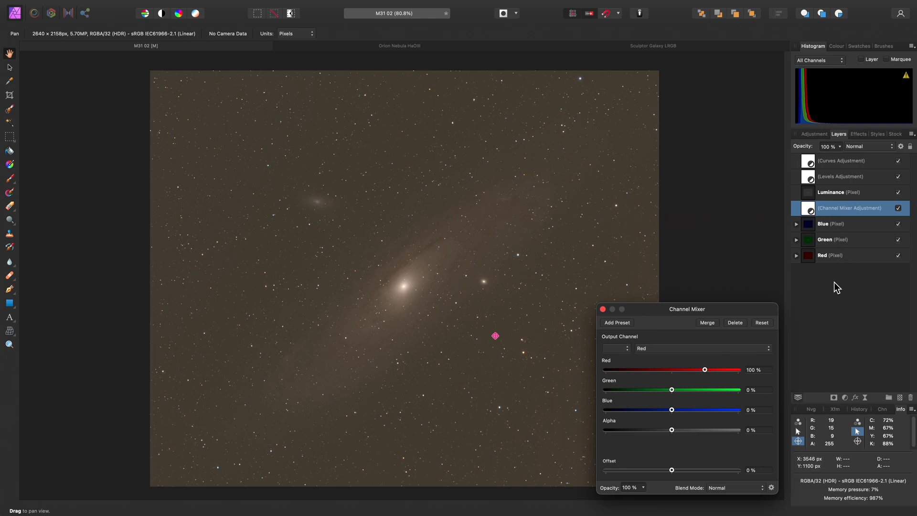
mouse_move(839, 194)
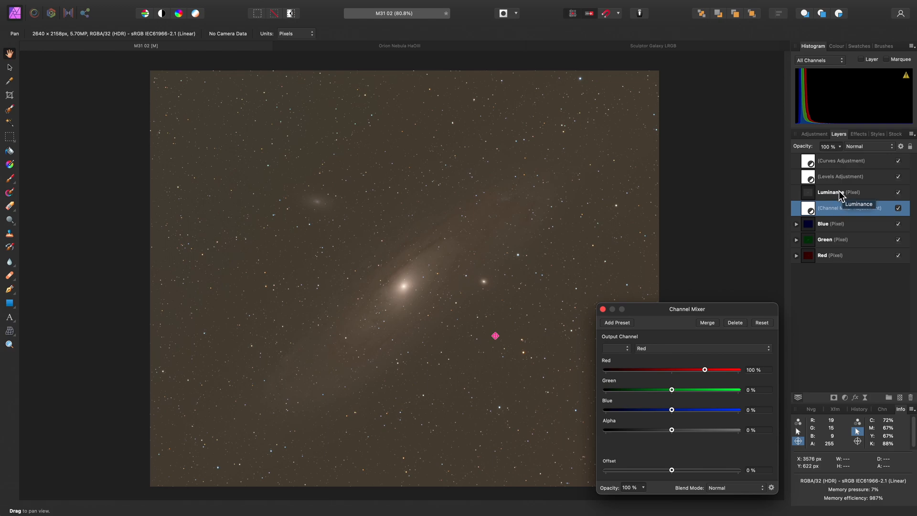
click(830, 192)
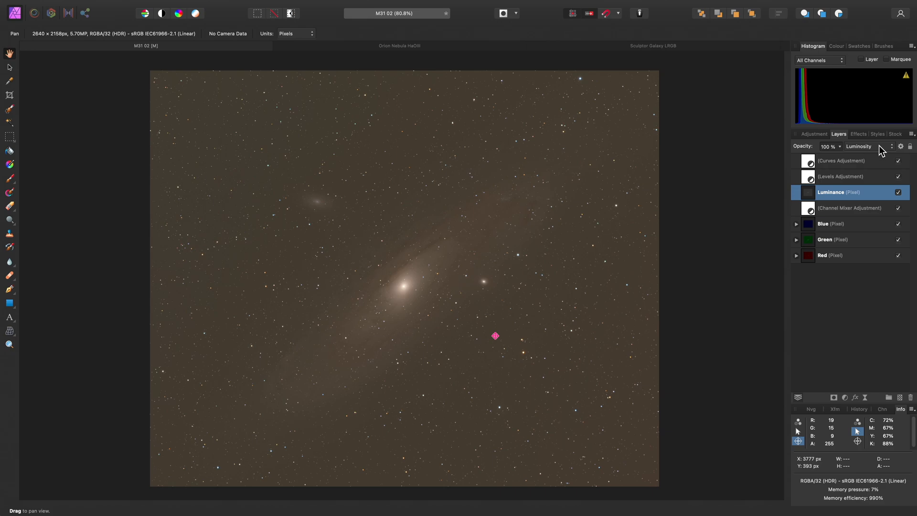
click(898, 207)
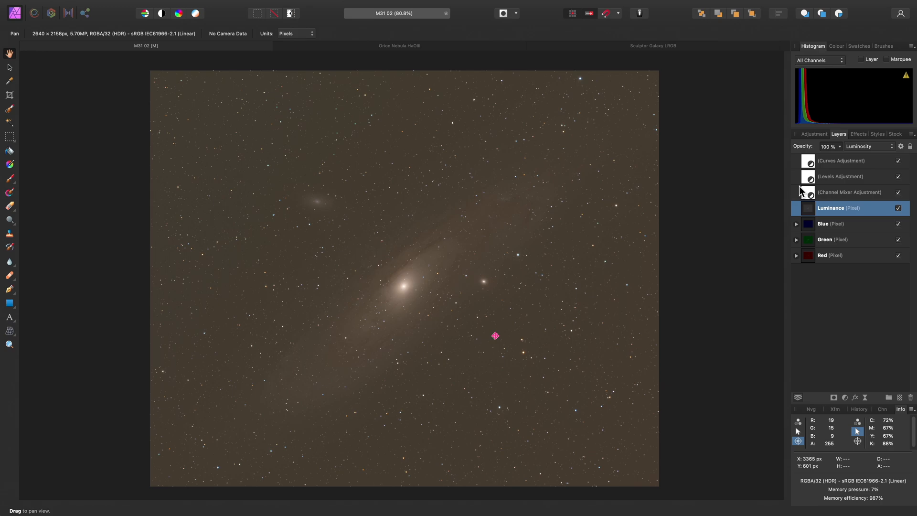
mouse_move(802, 192)
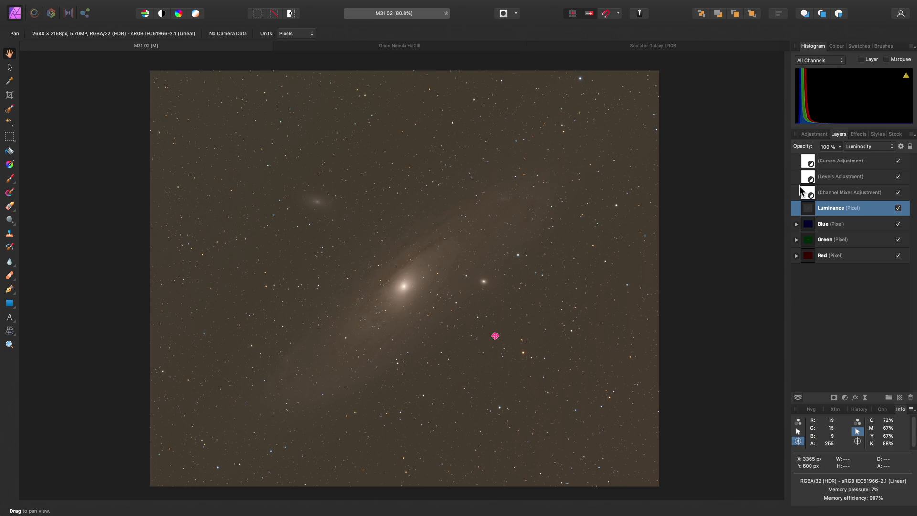
click(849, 192)
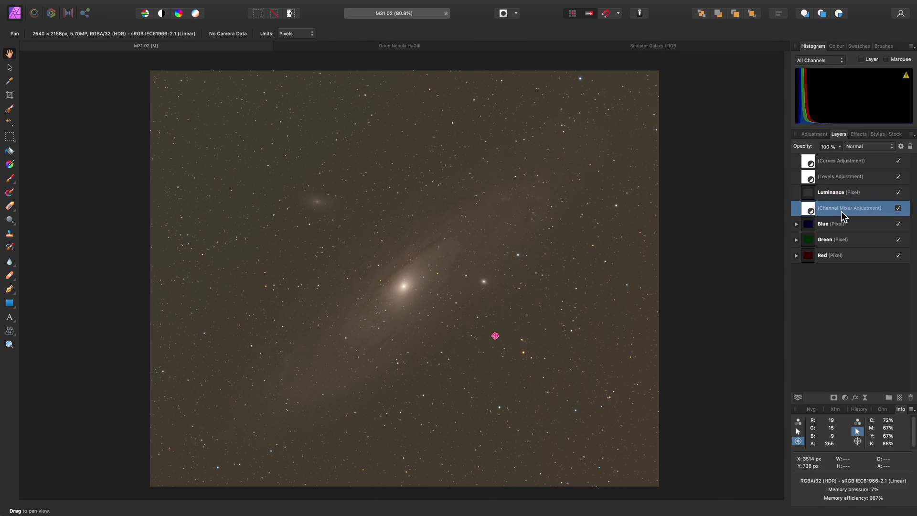
mouse_move(832, 212)
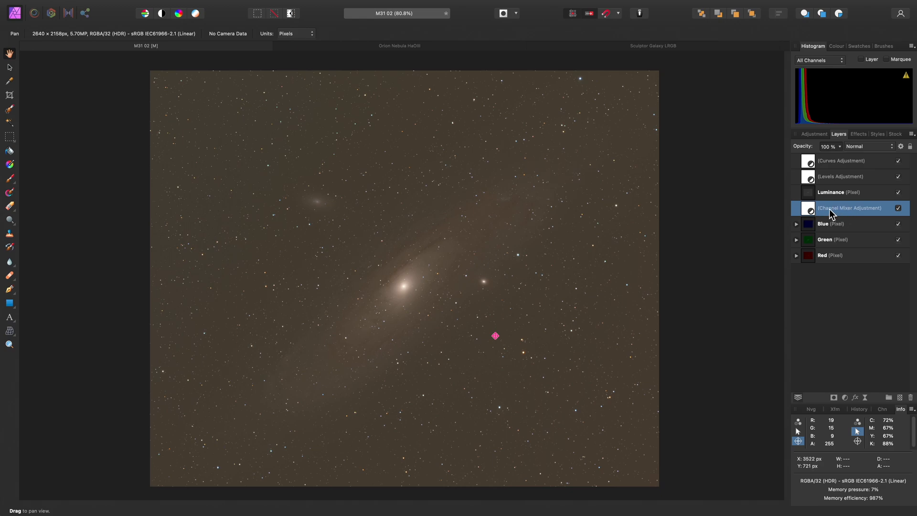
mouse_move(812, 212)
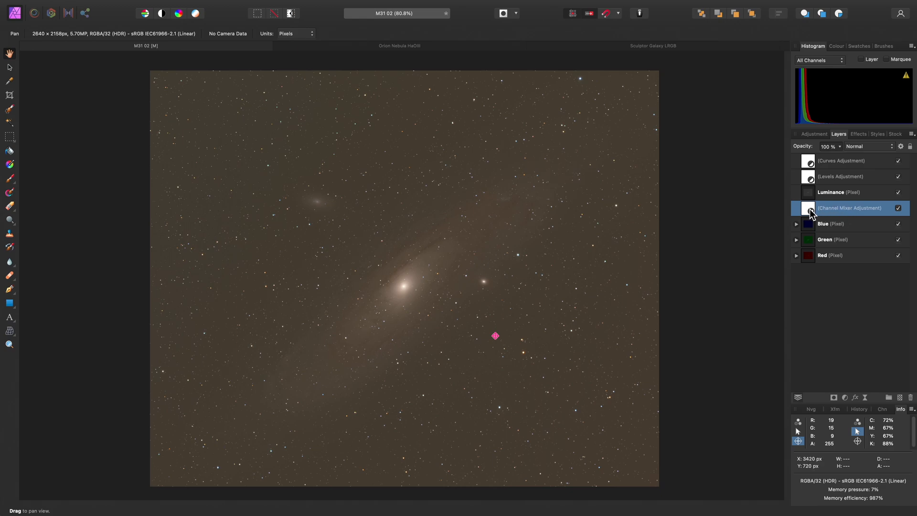
- In the Channel Mixer, set Red output's red contribution to 90% to ease the brown cast
double_click(808, 207)
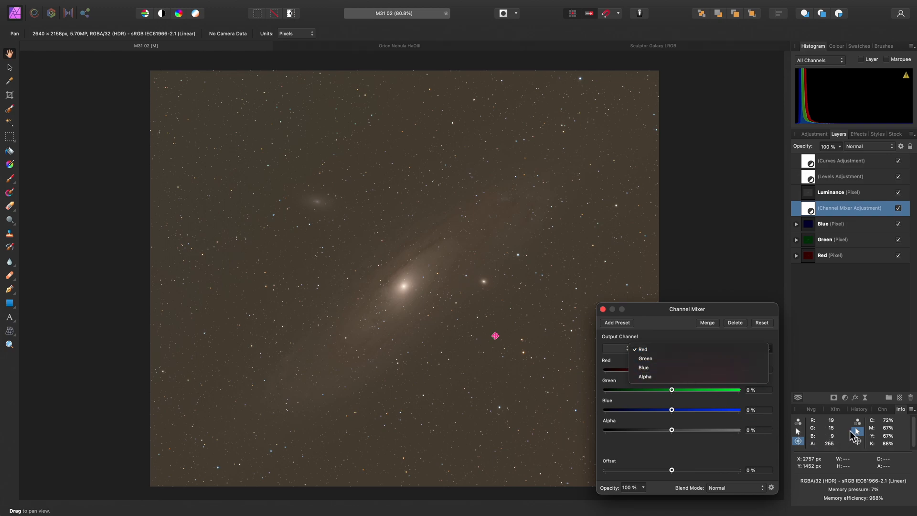
mouse_move(840, 430)
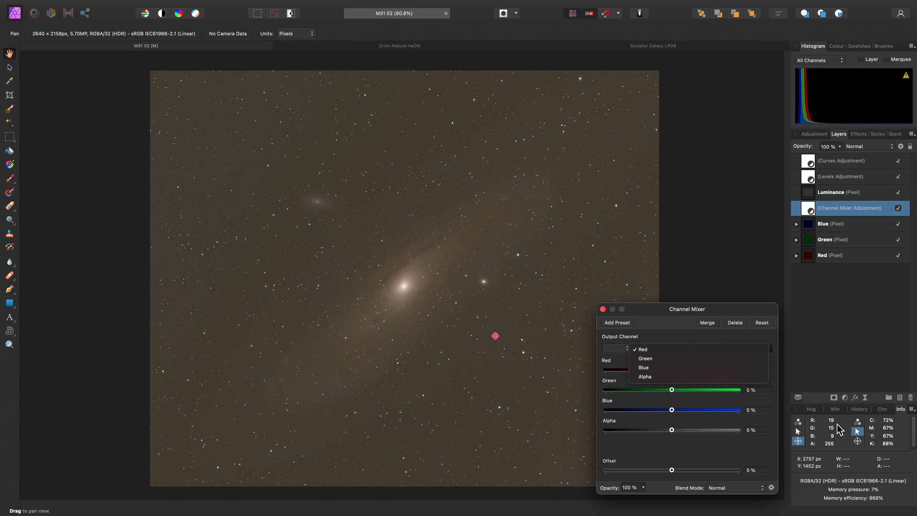
click(642, 350)
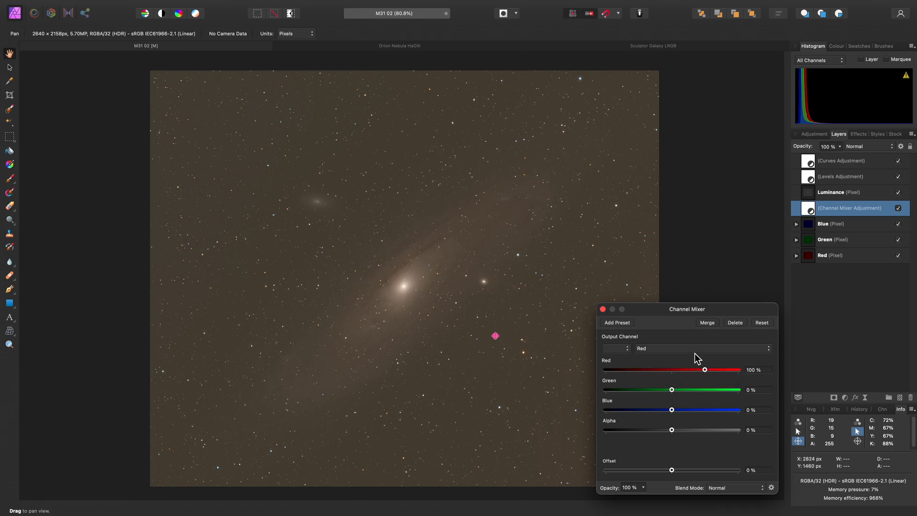
drag(705, 370, 704, 370)
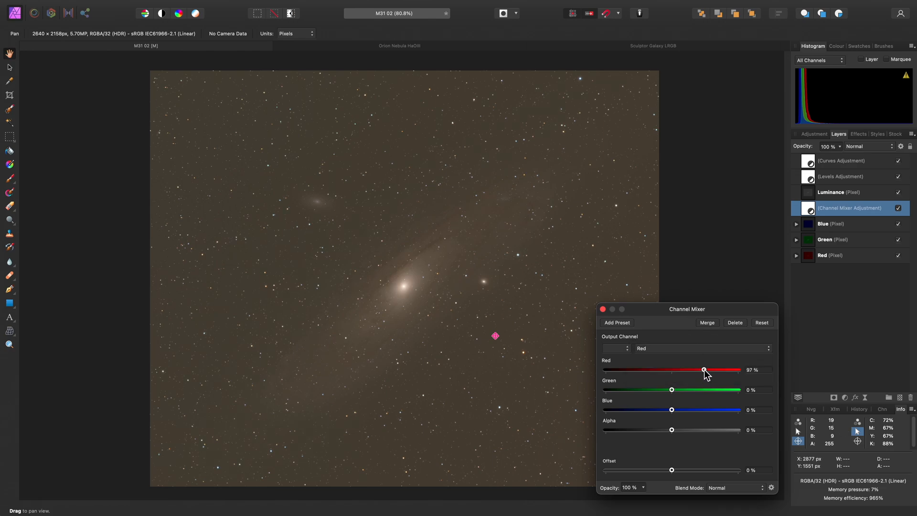
drag(704, 370, 702, 369)
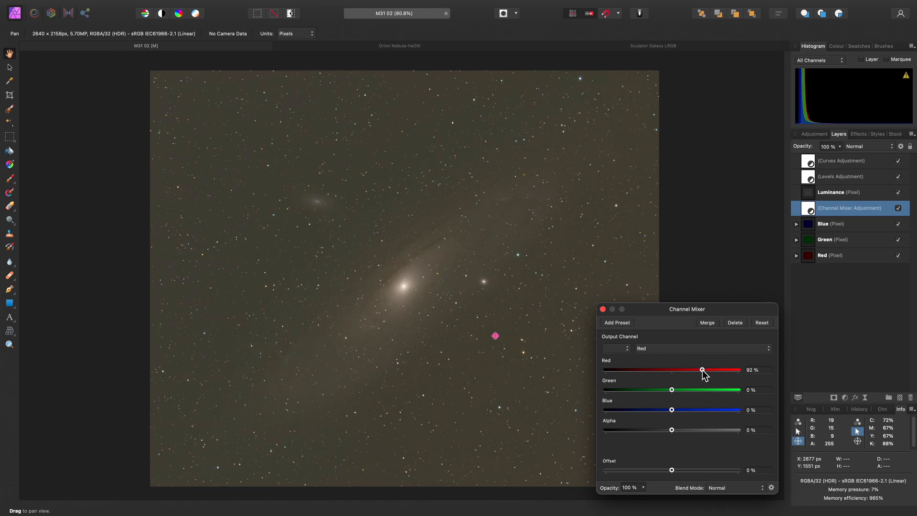
mouse_move(684, 355)
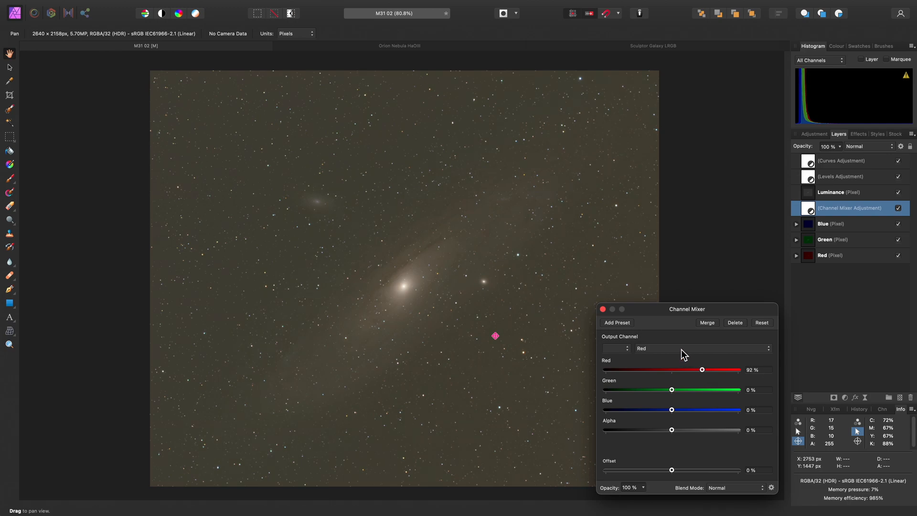
mouse_move(768, 376)
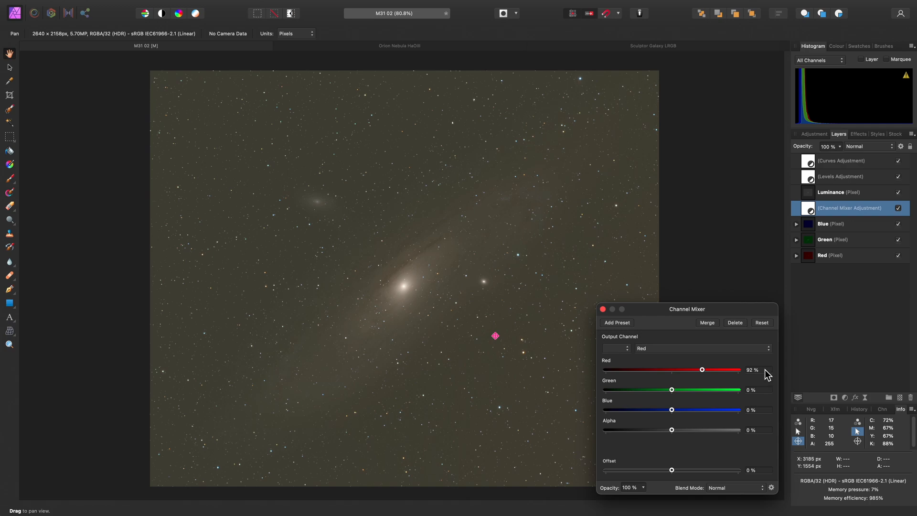
double_click(753, 370)
text(90)
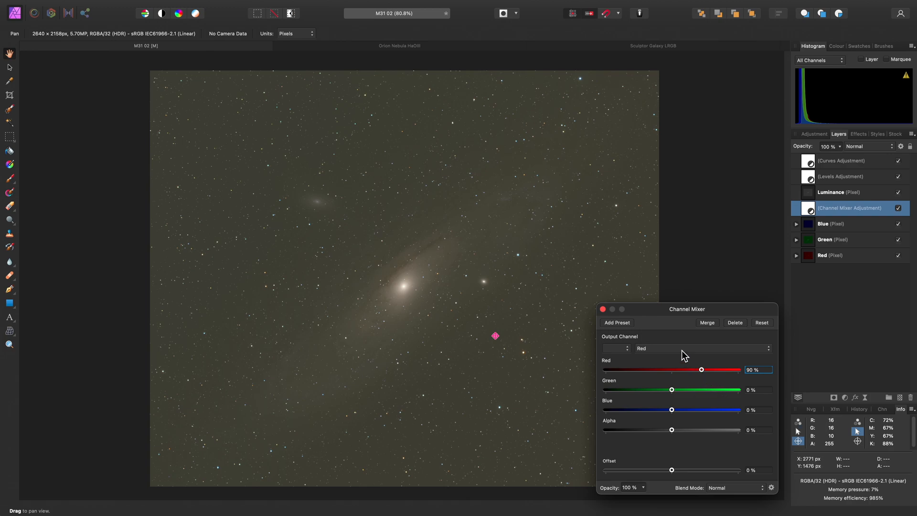
- Raise blue's contribution in the Blue output channel to about 122%
click(702, 348)
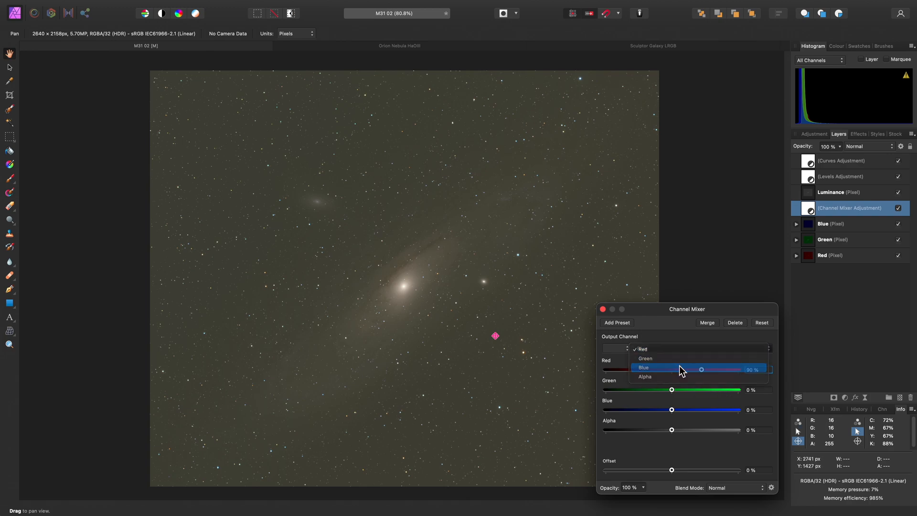
click(645, 367)
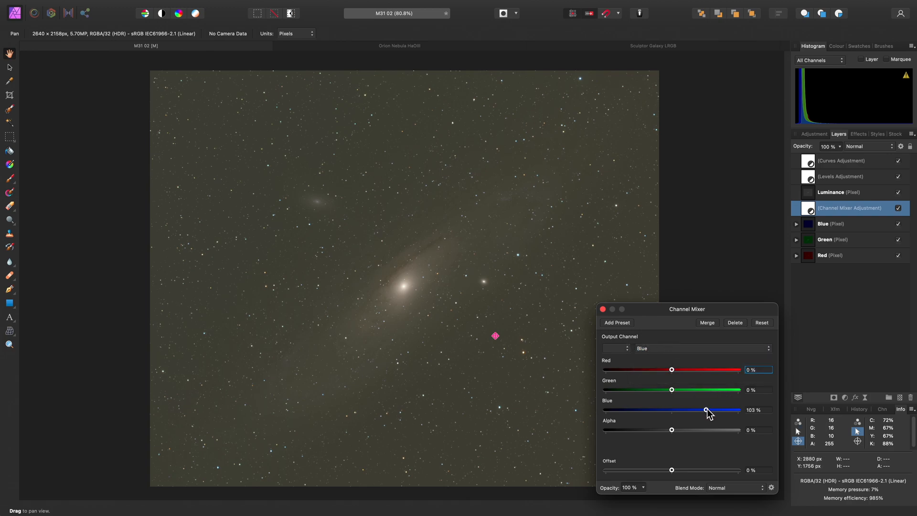
drag(706, 410, 710, 410)
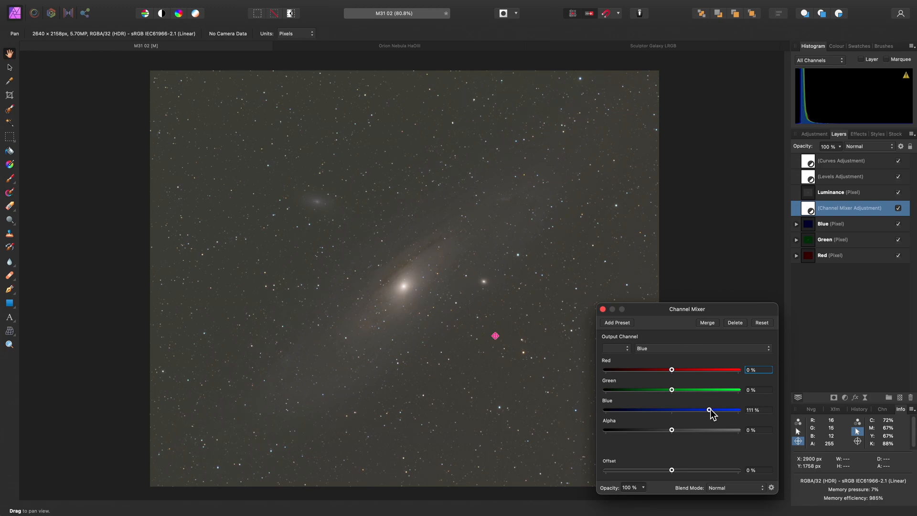
drag(709, 410, 712, 410)
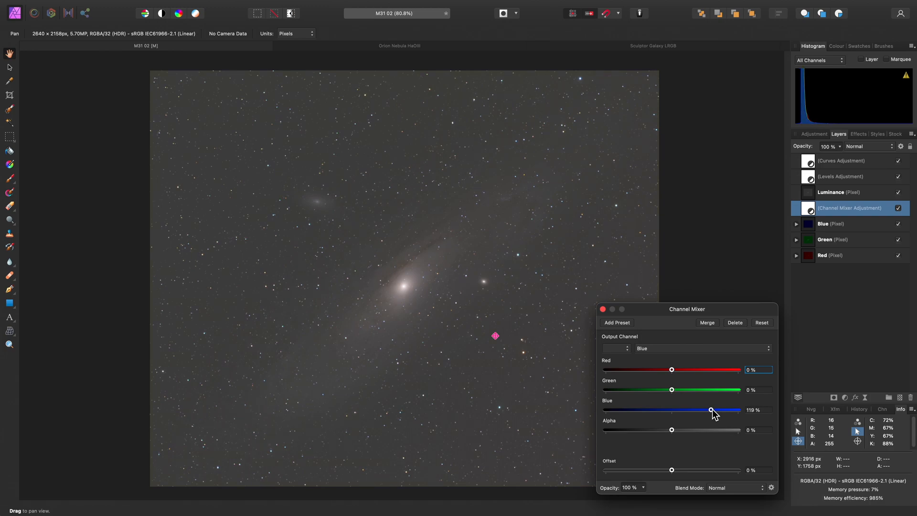
drag(711, 410, 736, 410)
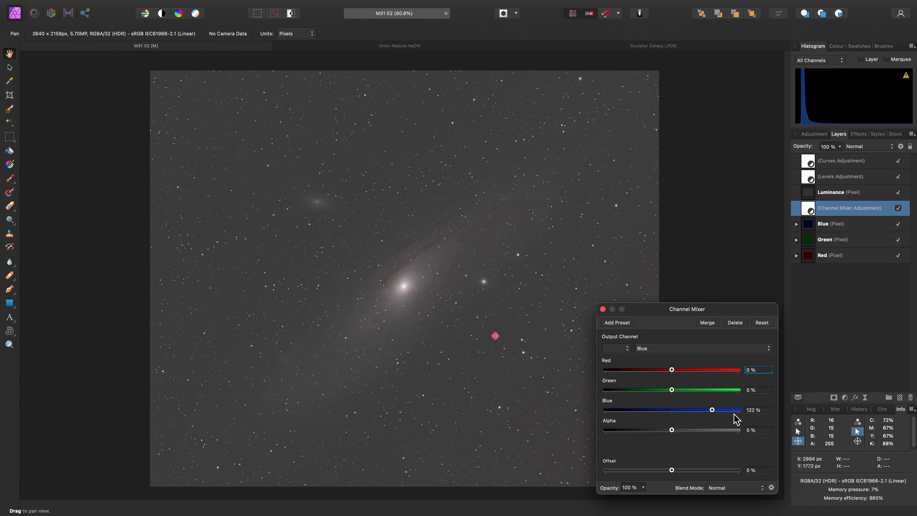
mouse_move(832, 432)
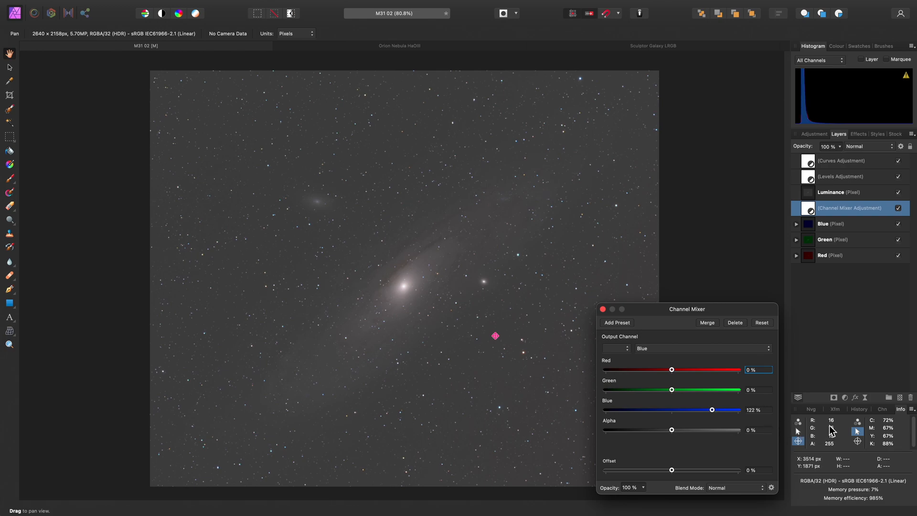
- Lower red's contribution in the Red output channel to about 86%
click(703, 348)
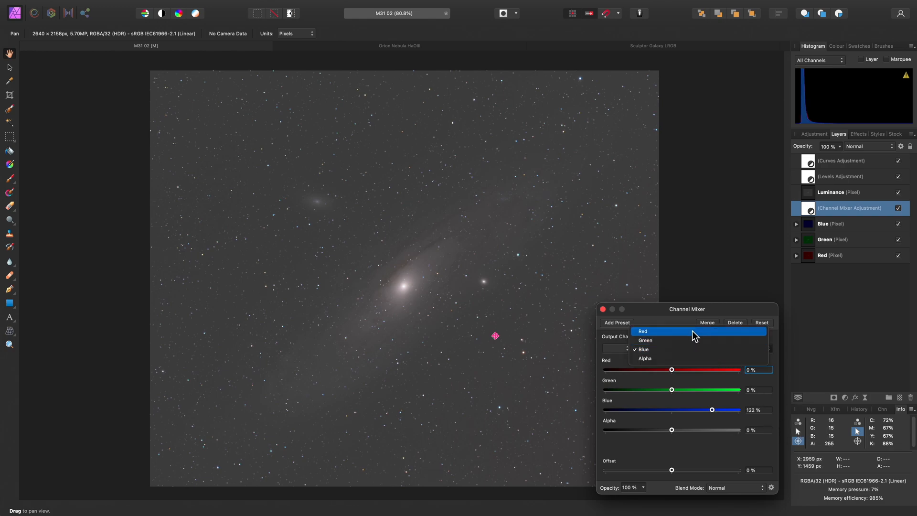
click(643, 332)
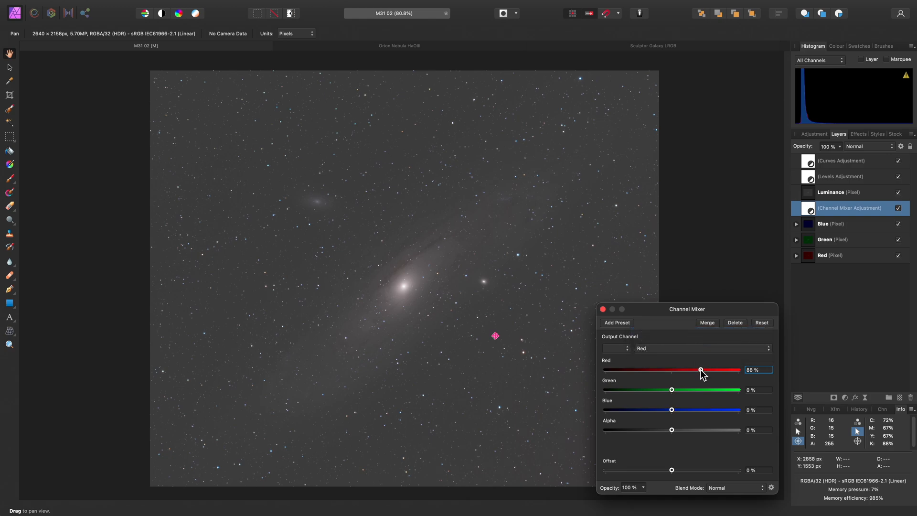
drag(700, 369, 702, 369)
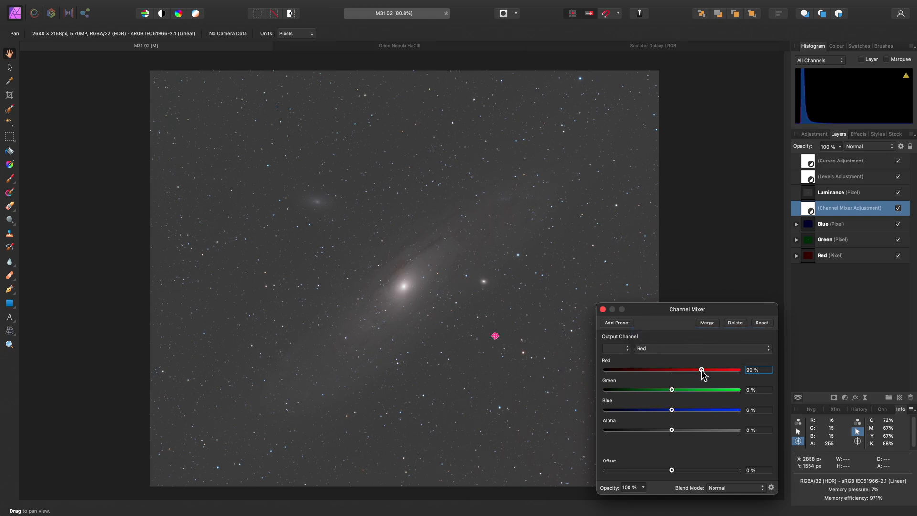
drag(702, 369, 700, 369)
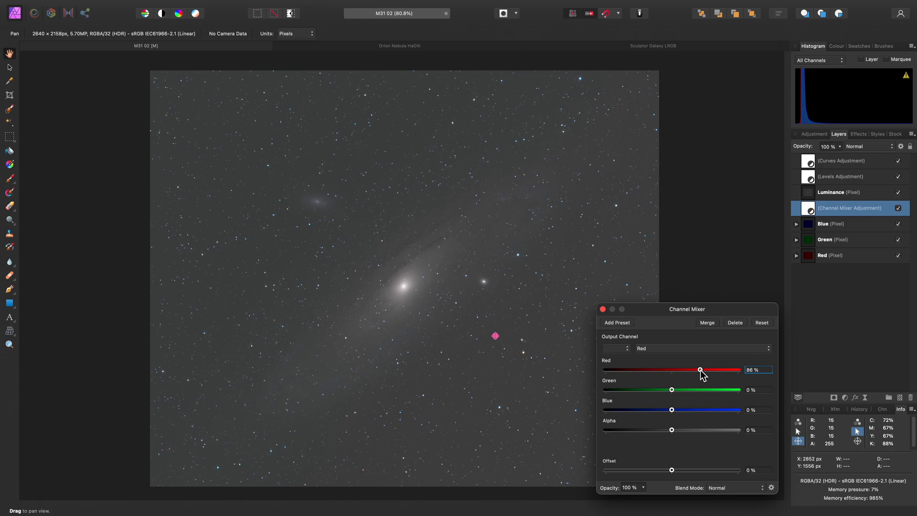
mouse_move(512, 298)
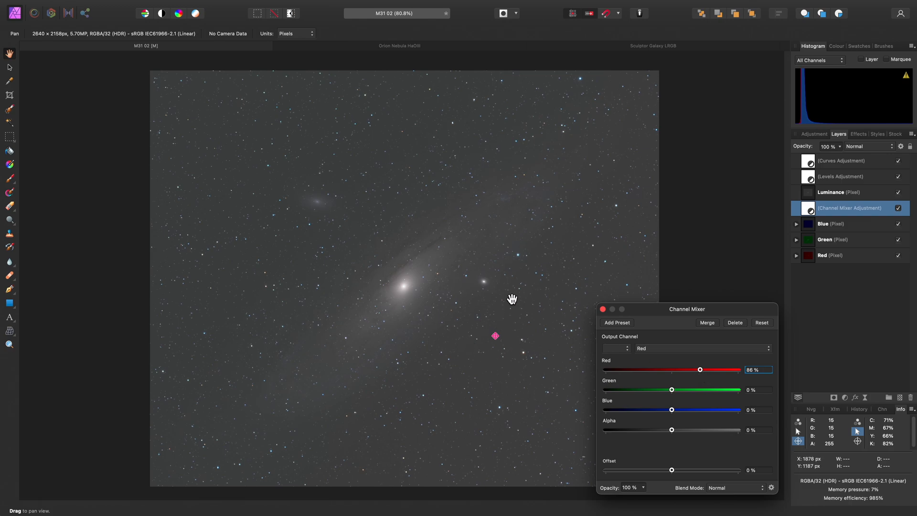
- With Curves selected, merge all visible layers into a new top layer named Merged
click(603, 309)
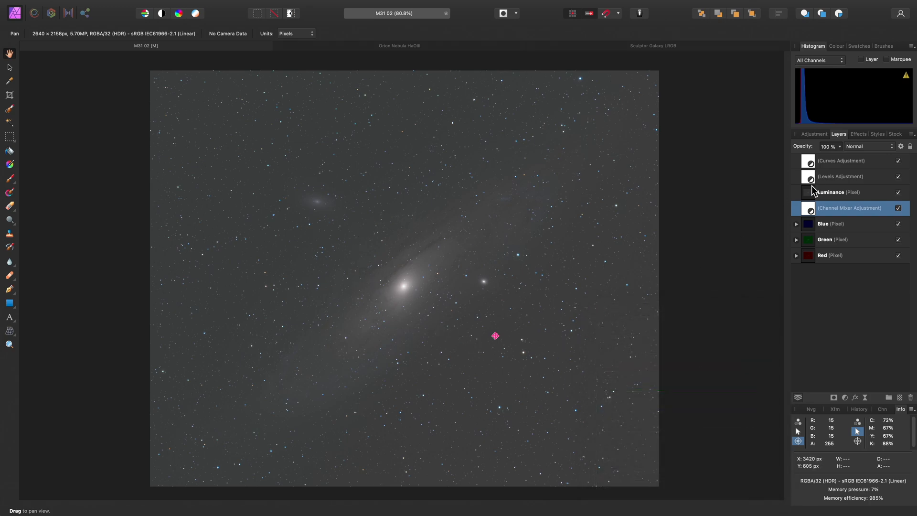
click(849, 161)
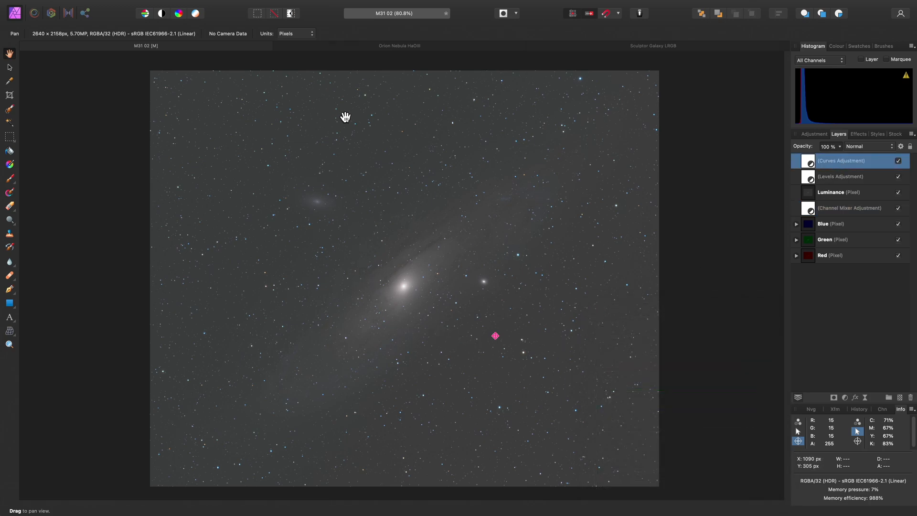
click(206, 6)
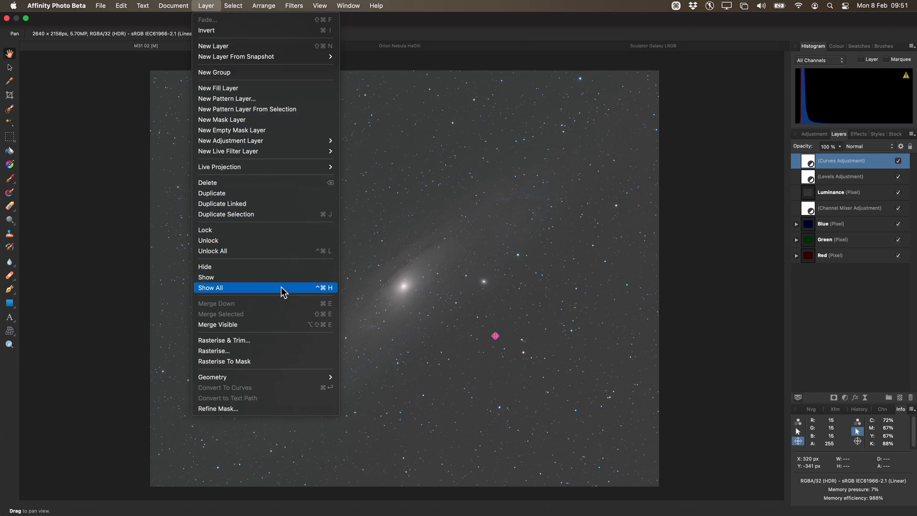
click(211, 288)
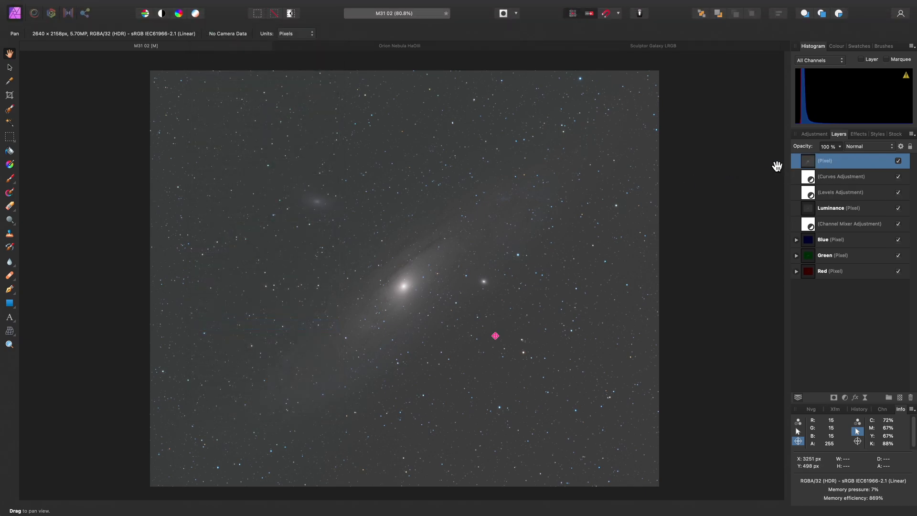
key(return)
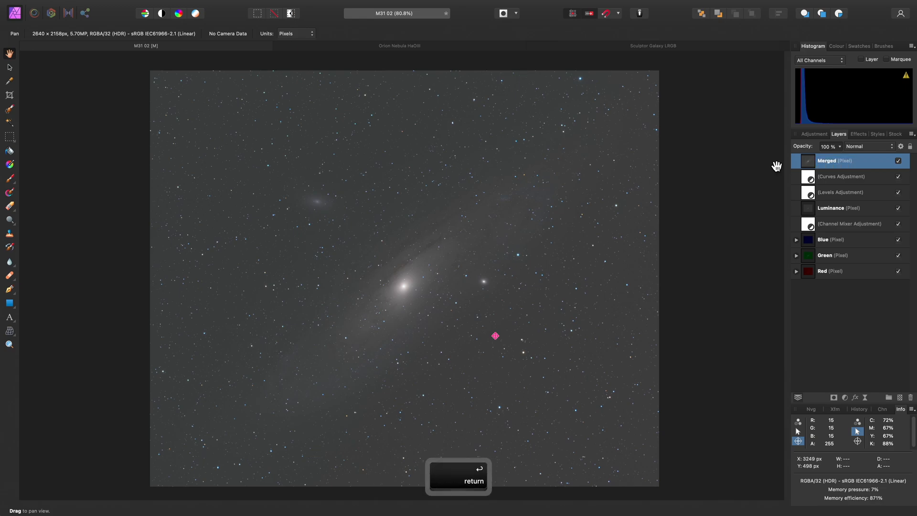
- In Remove Background, sample the sky colour and raise the output black level to about 0.03
click(295, 6)
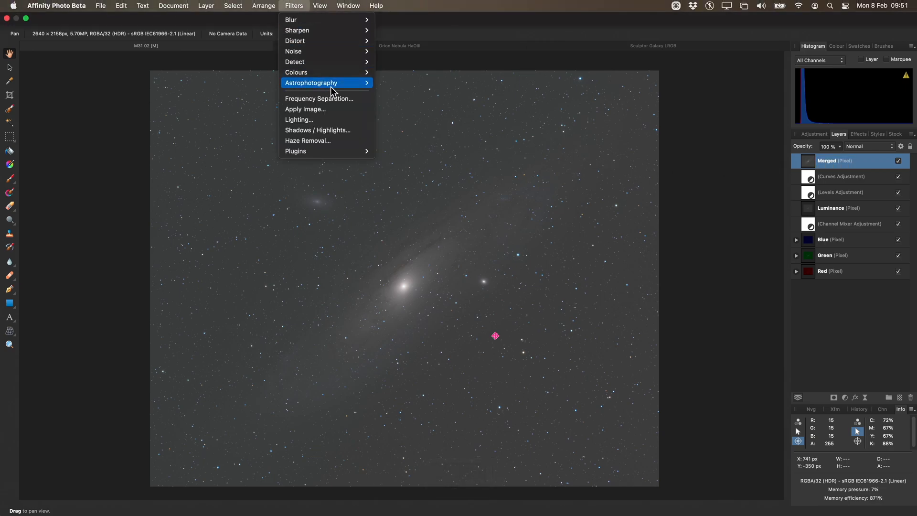
mouse_move(330, 82)
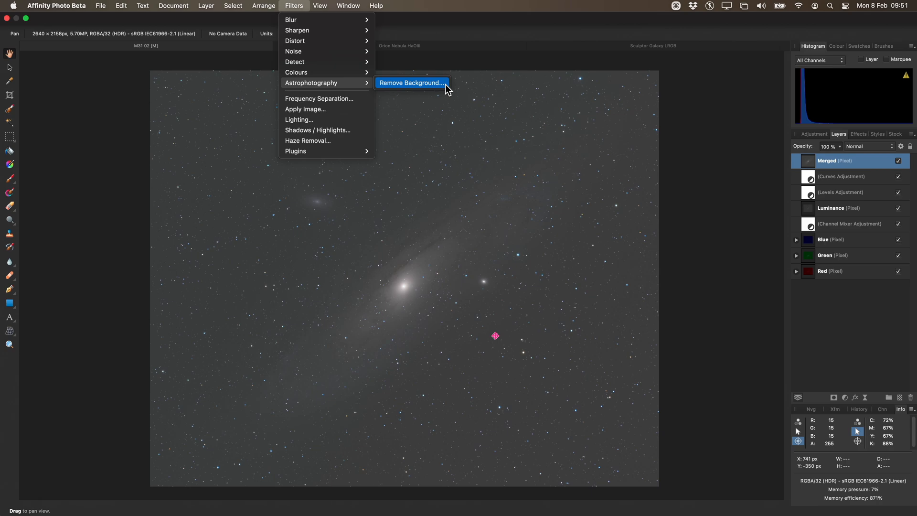
click(410, 82)
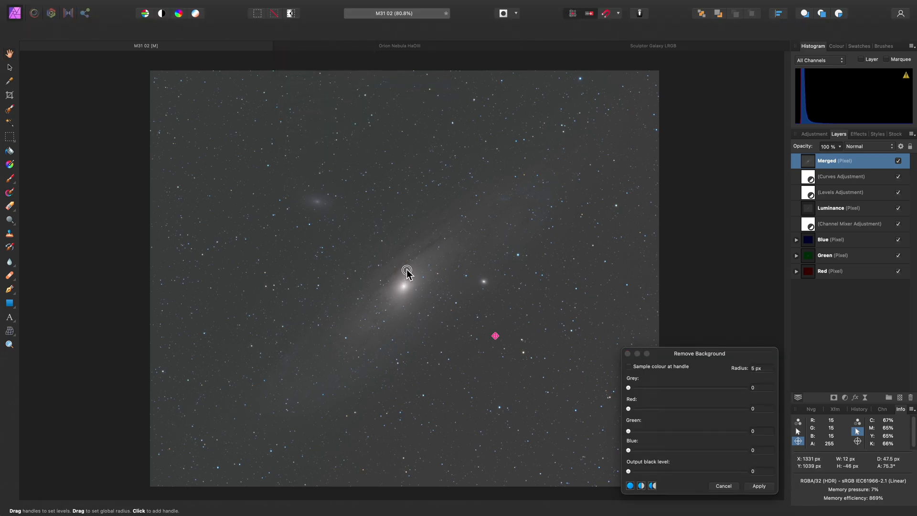
mouse_move(414, 106)
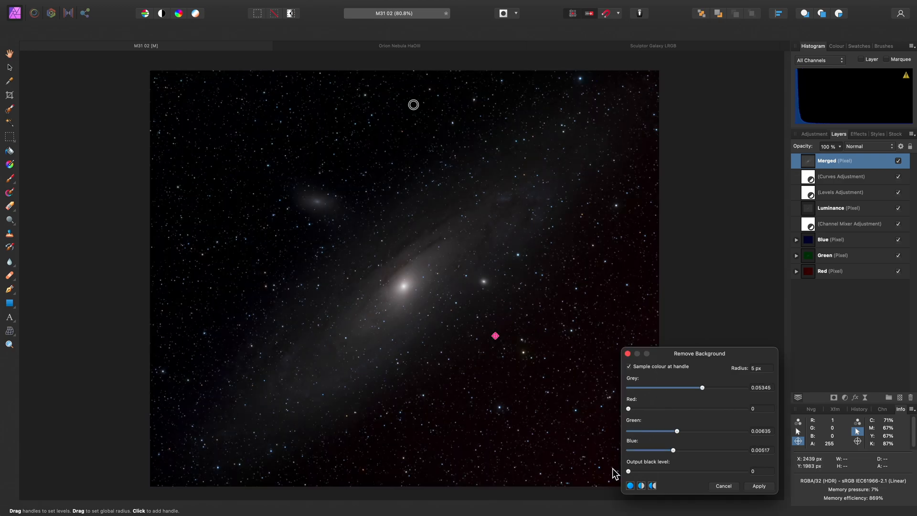
drag(628, 471, 689, 471)
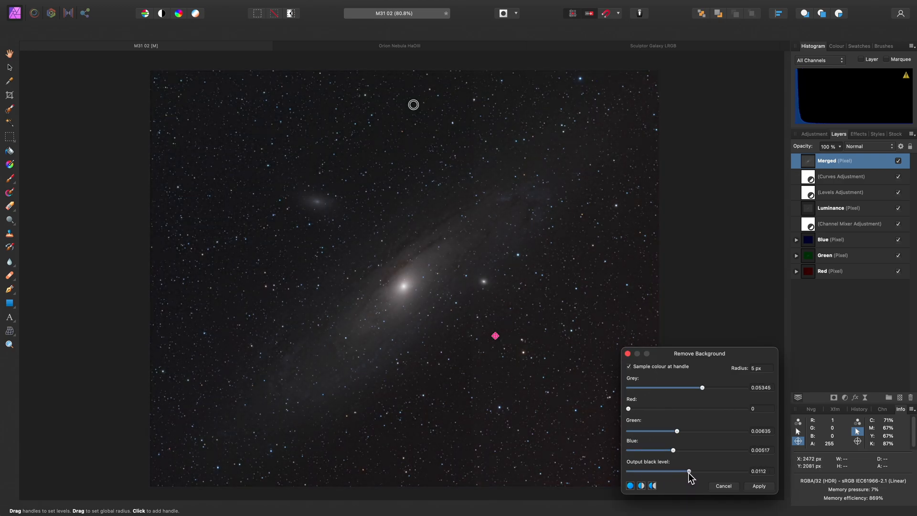
drag(689, 471, 696, 471)
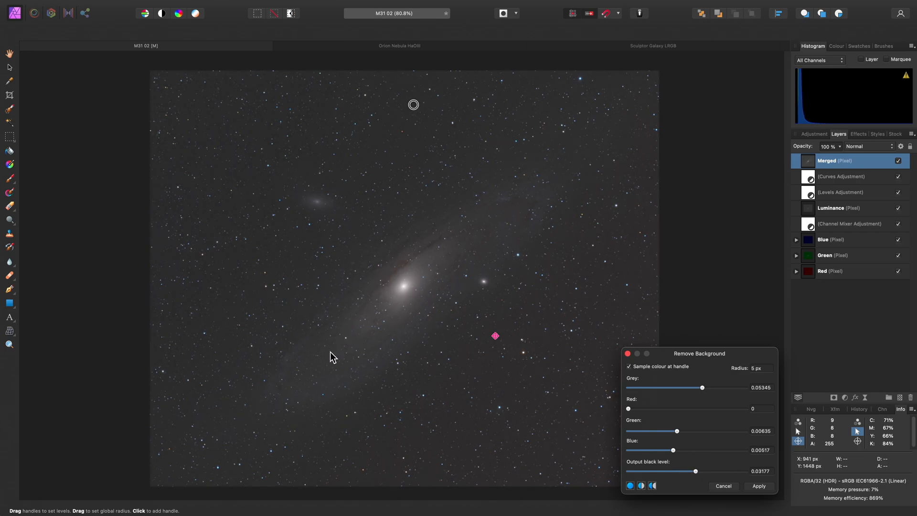
mouse_move(402, 355)
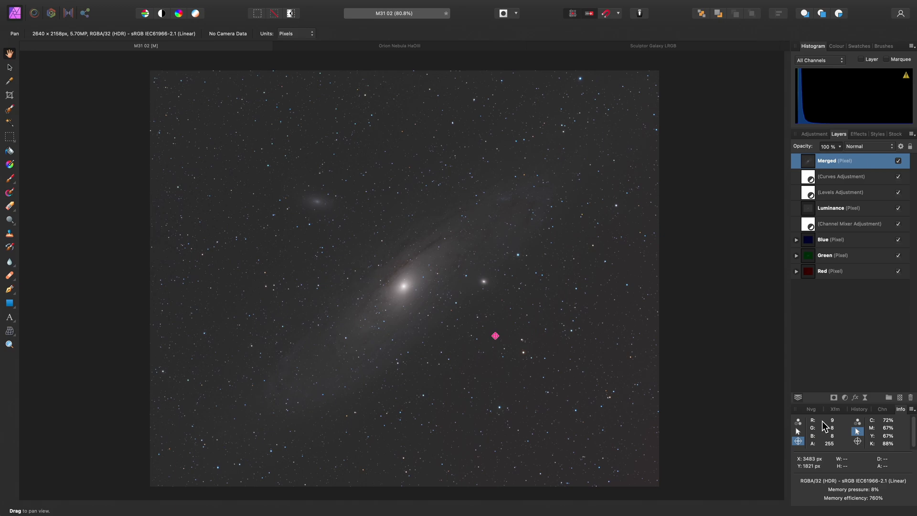
mouse_move(834, 427)
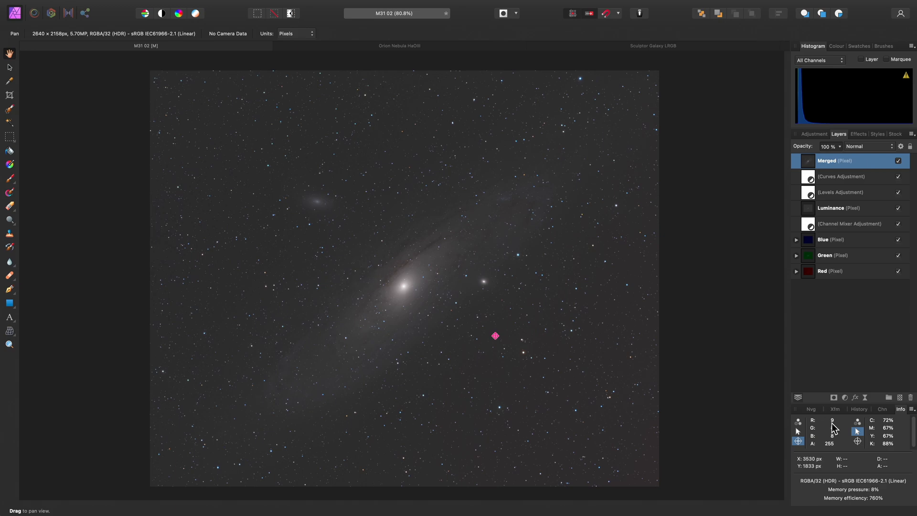
mouse_move(835, 428)
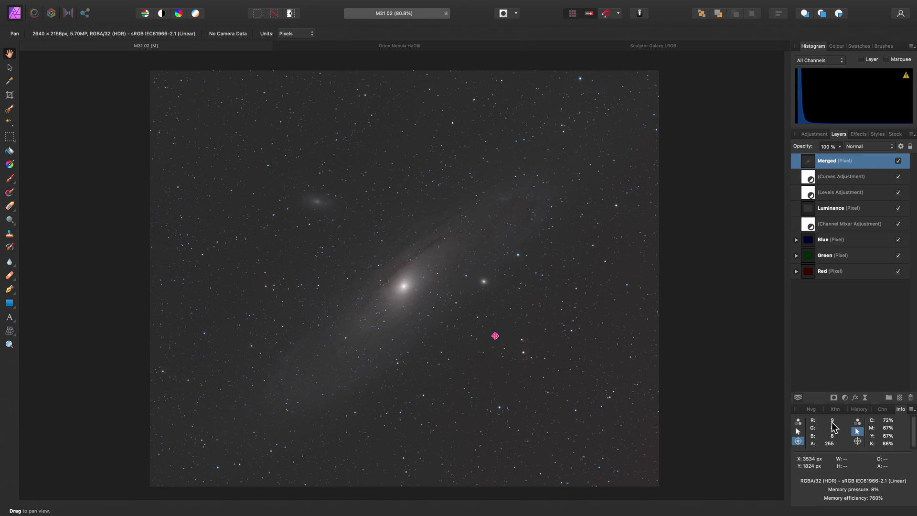
mouse_move(829, 427)
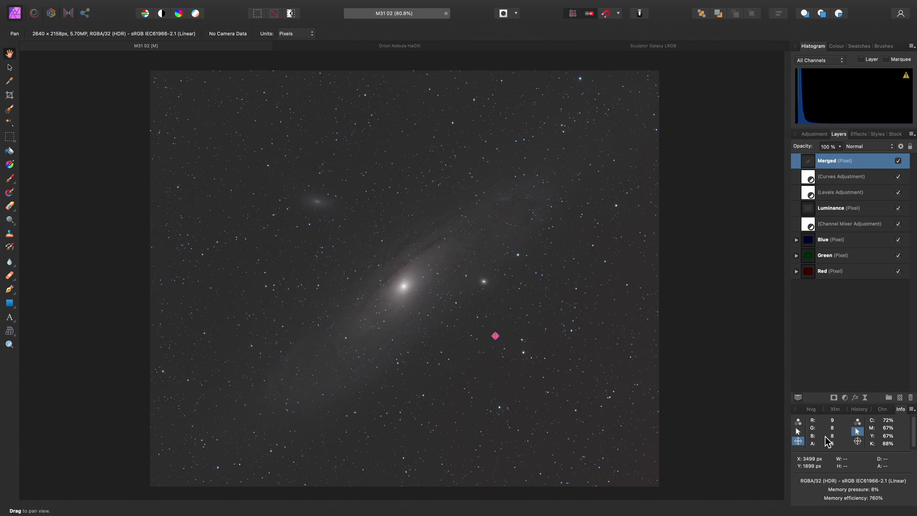
mouse_move(422, 283)
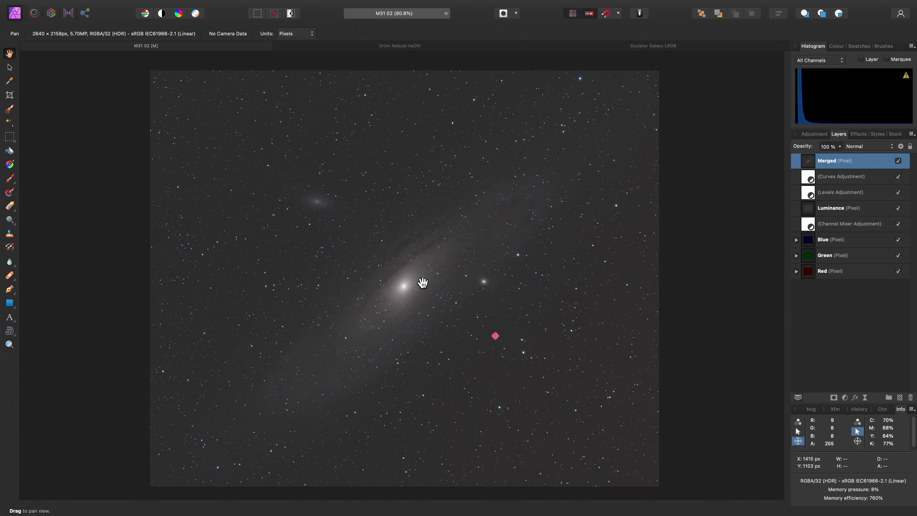
mouse_move(424, 280)
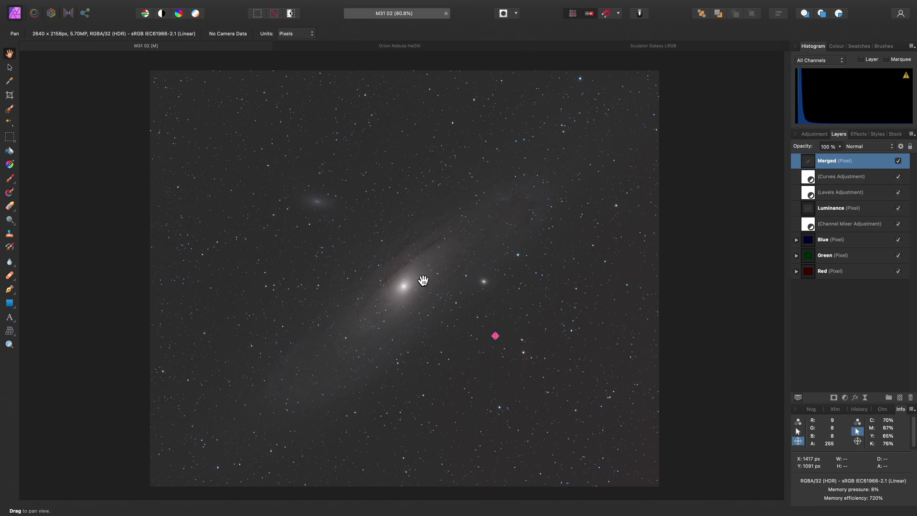
click(399, 46)
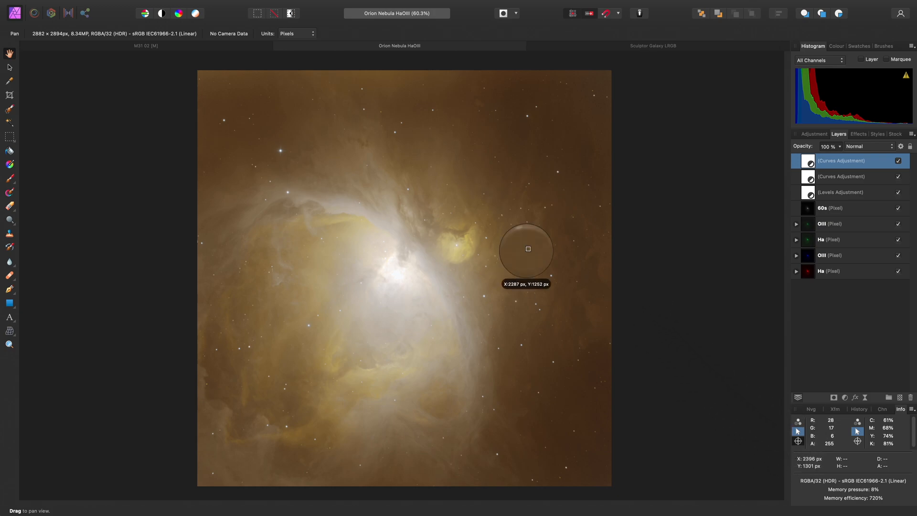
mouse_move(568, 108)
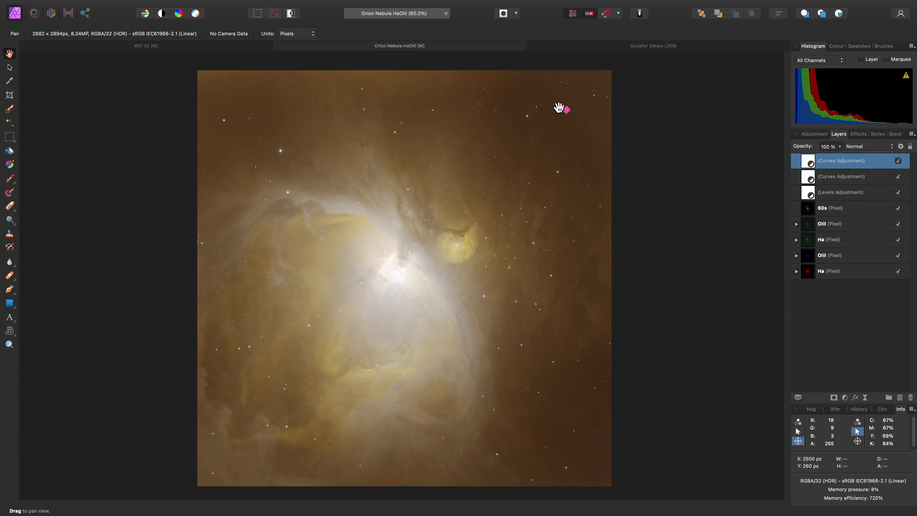
mouse_move(737, 387)
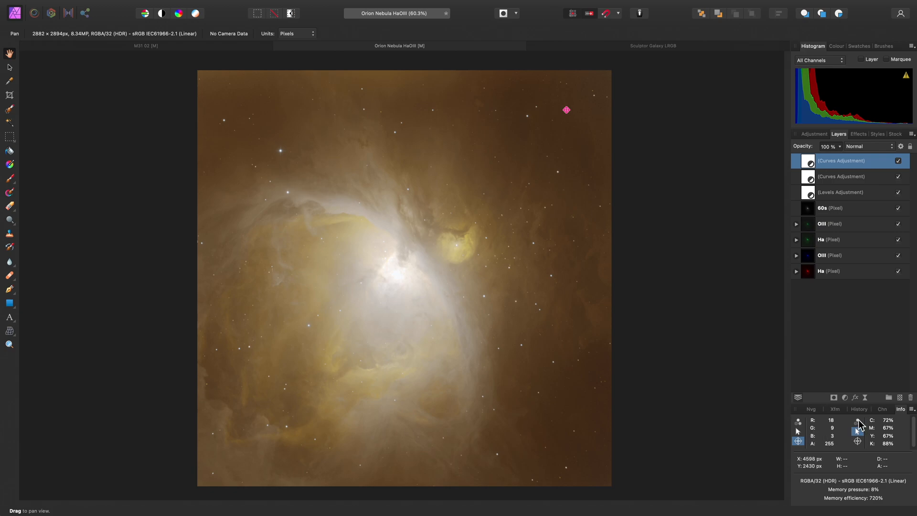
mouse_move(866, 422)
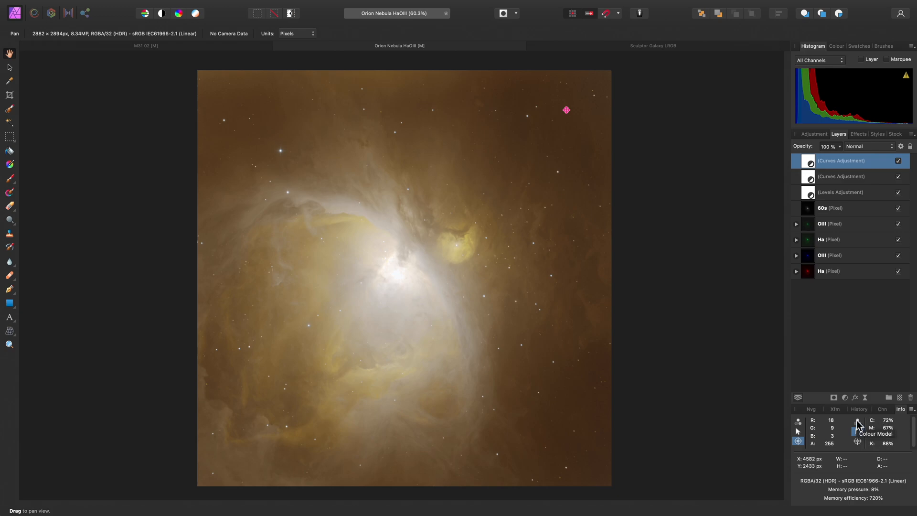
- Set the second colour sampler readout's model to RGB
click(874, 427)
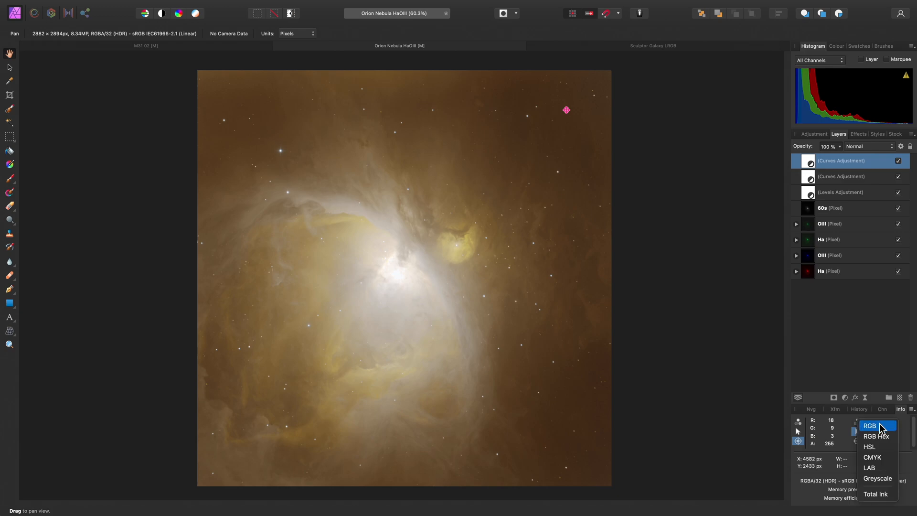
click(871, 425)
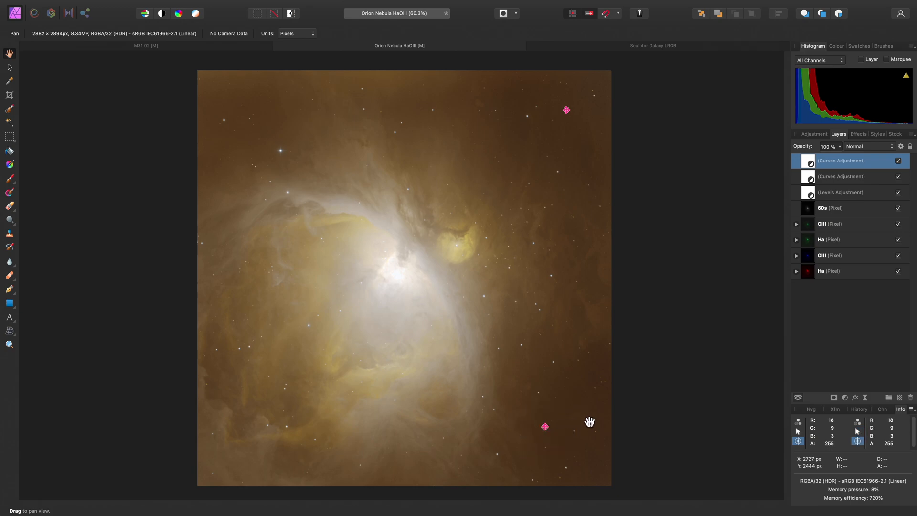
- Add a Channel Mixer adjustment and lower Red output's red to about 78%
click(207, 6)
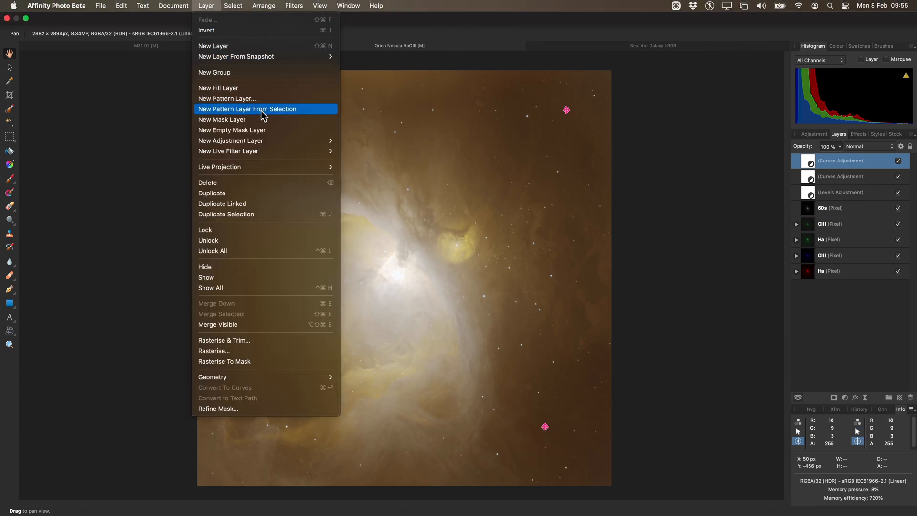
mouse_move(230, 140)
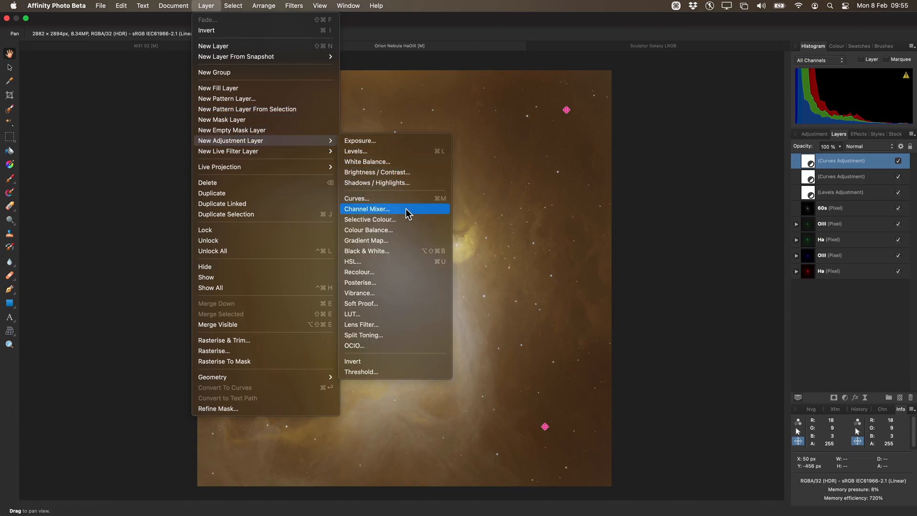
click(367, 209)
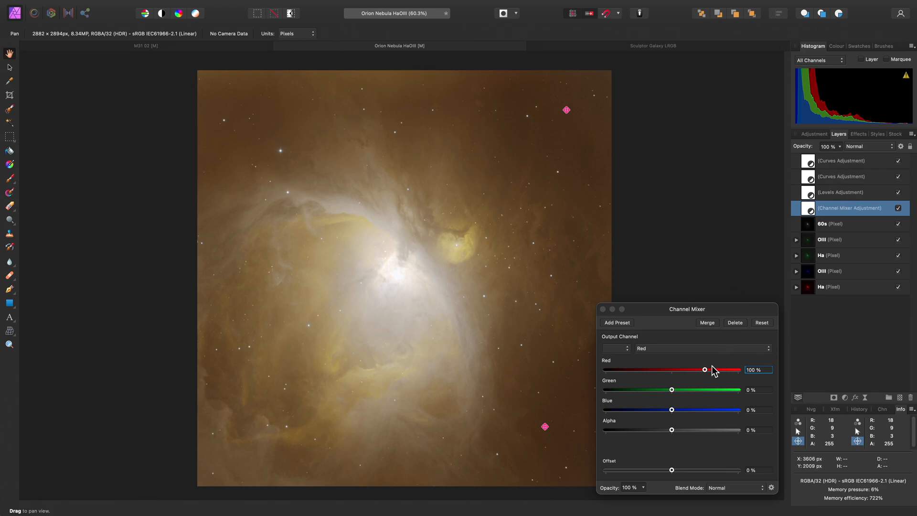
drag(705, 370, 705, 370)
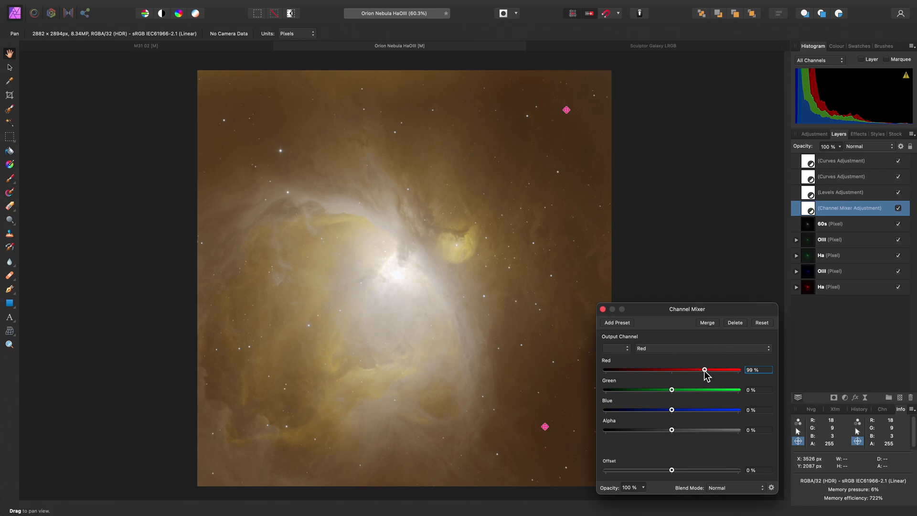
drag(705, 370, 697, 370)
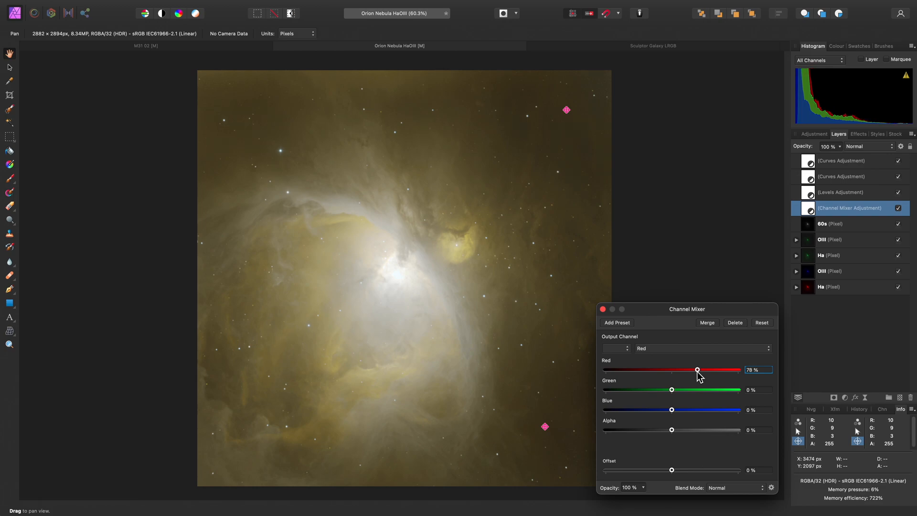
- Boost Blue output's blue to about 151% and nudge Green output's green to 102%
click(702, 349)
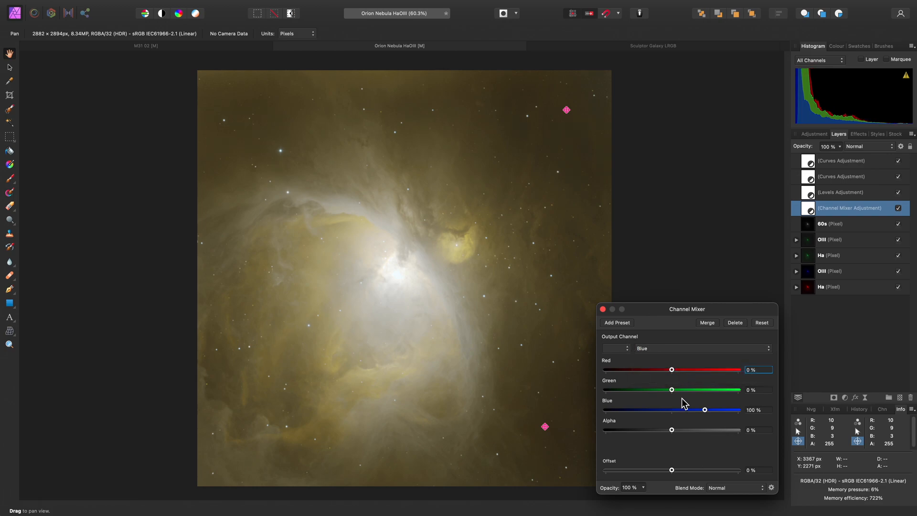
drag(705, 410, 708, 410)
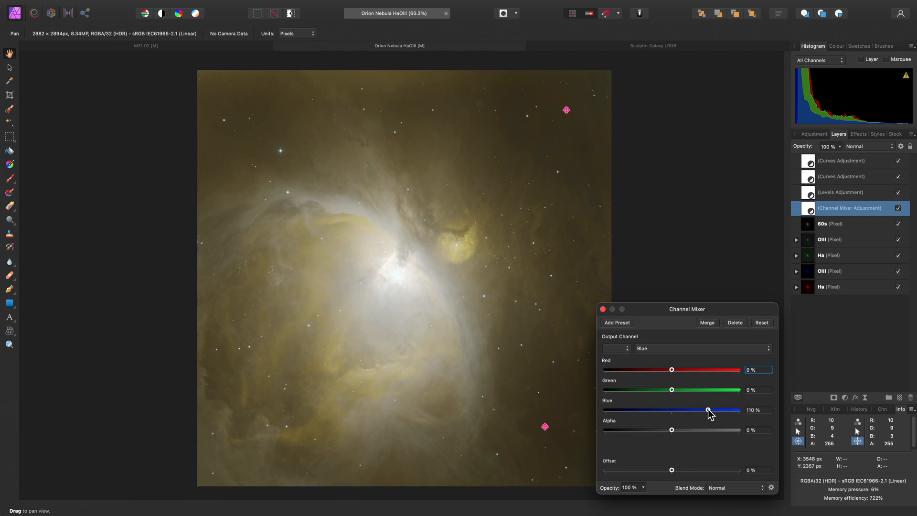
drag(708, 410, 719, 410)
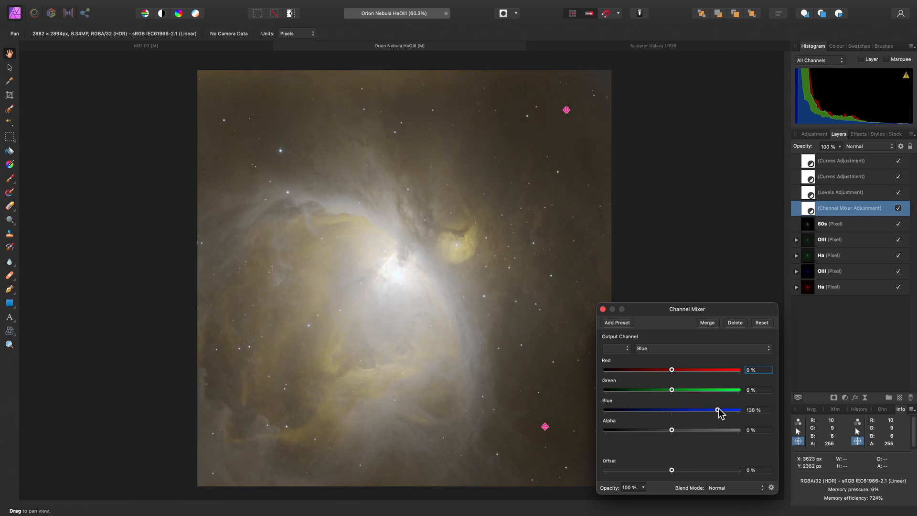
drag(718, 410, 723, 410)
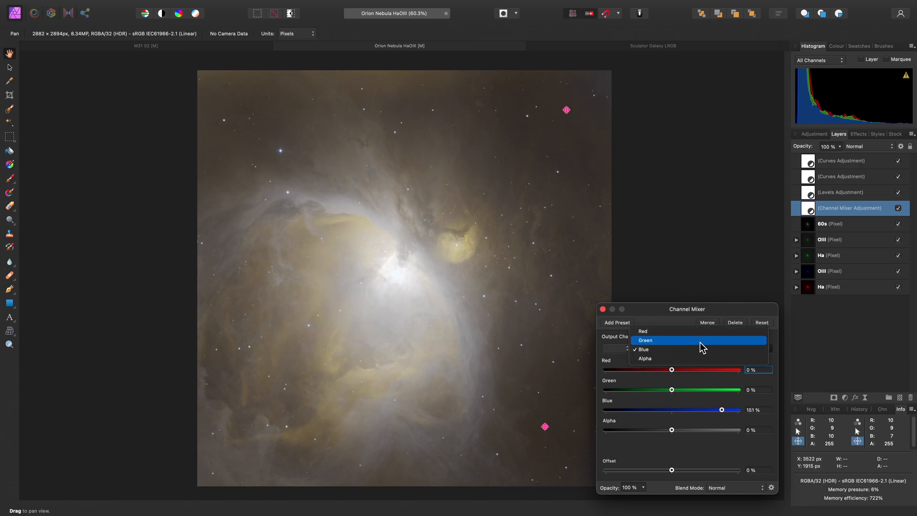
click(645, 340)
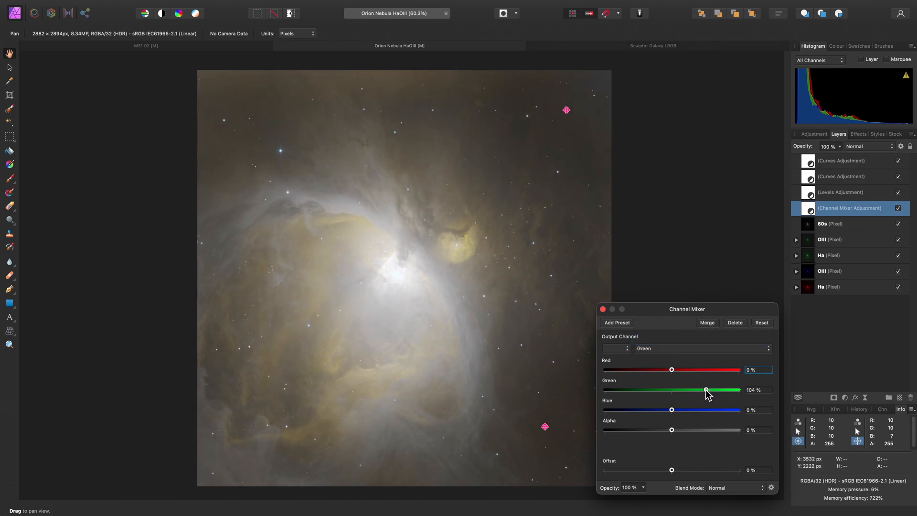
drag(707, 390, 705, 390)
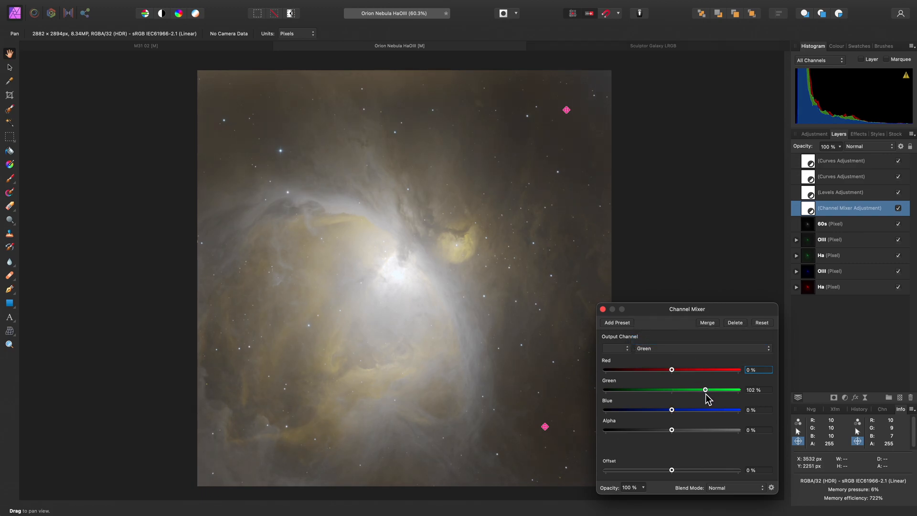
click(848, 160)
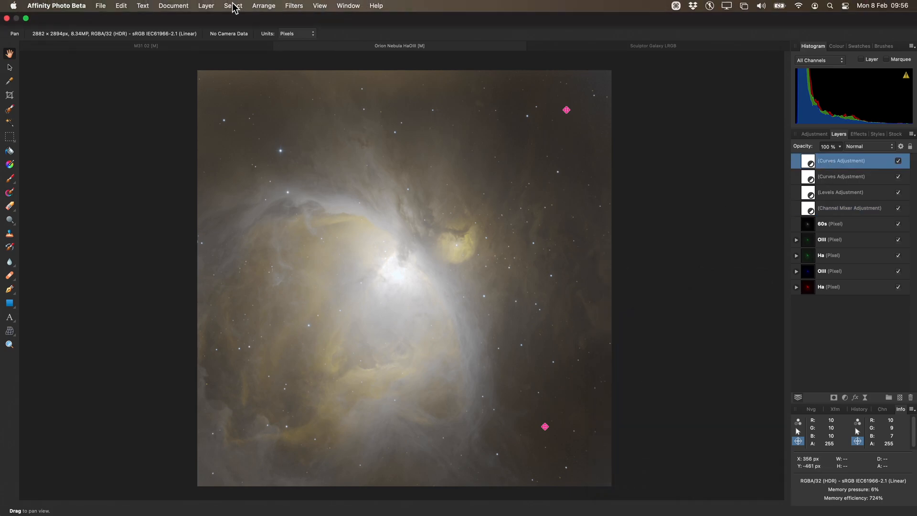
- Merge the visible Orion Nebula layers into a top pixel layer named Merged
click(205, 5)
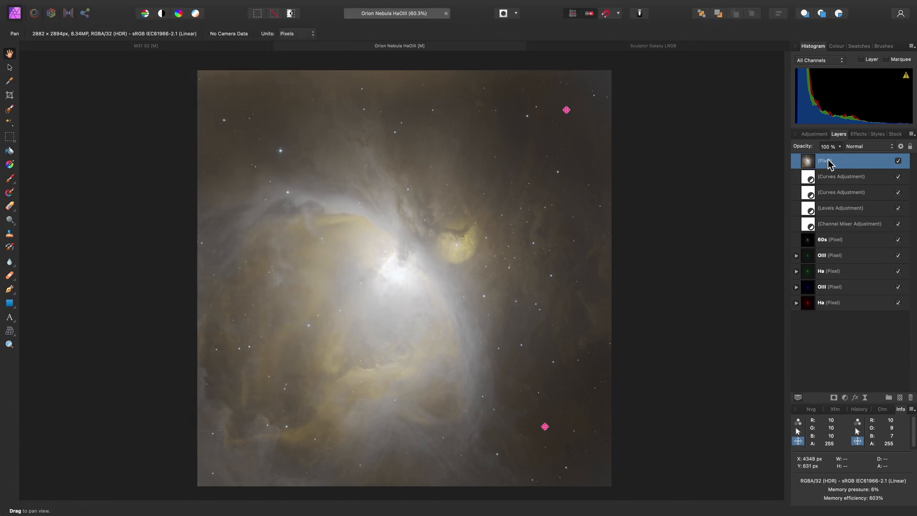
key(Return)
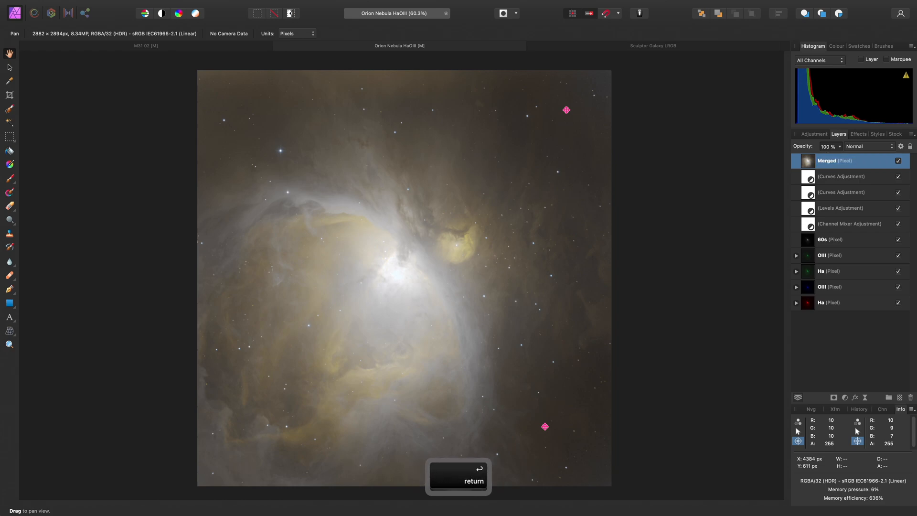
click(294, 6)
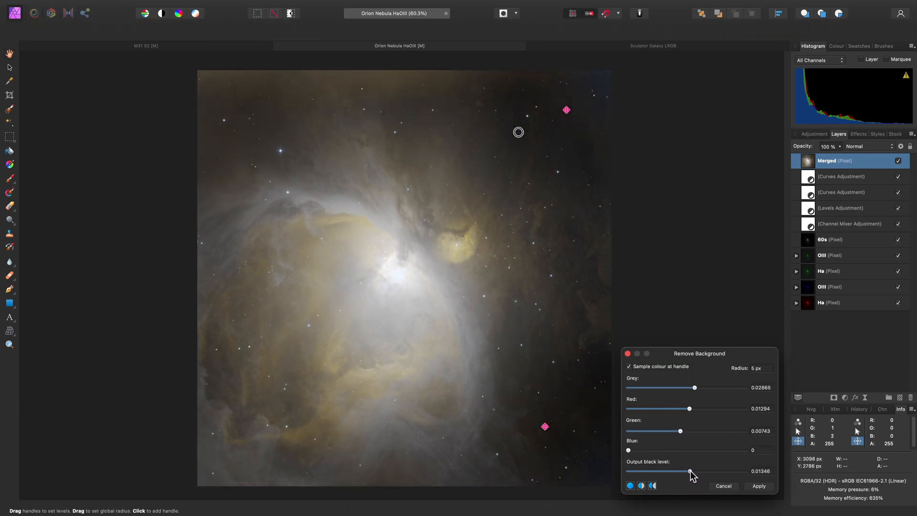
- Raise the output black level to about 0.021 and apply the background removal
drag(689, 471, 692, 471)
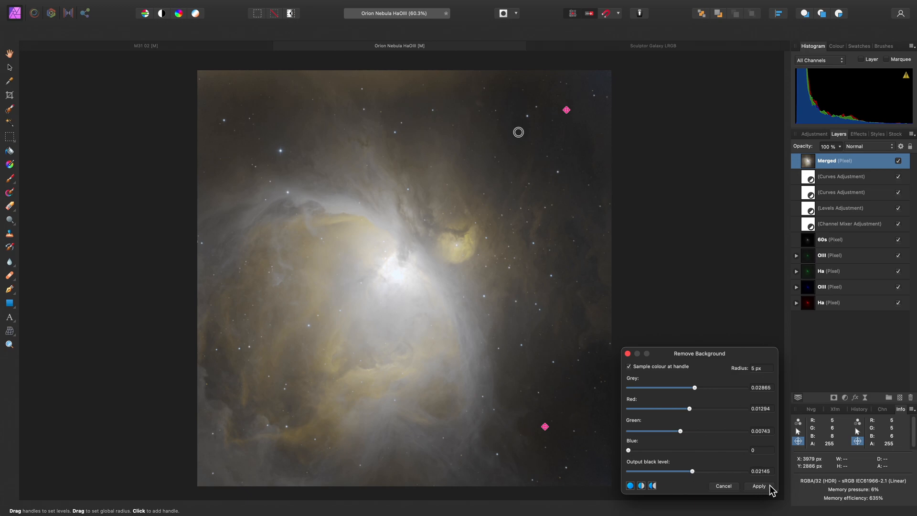
click(759, 486)
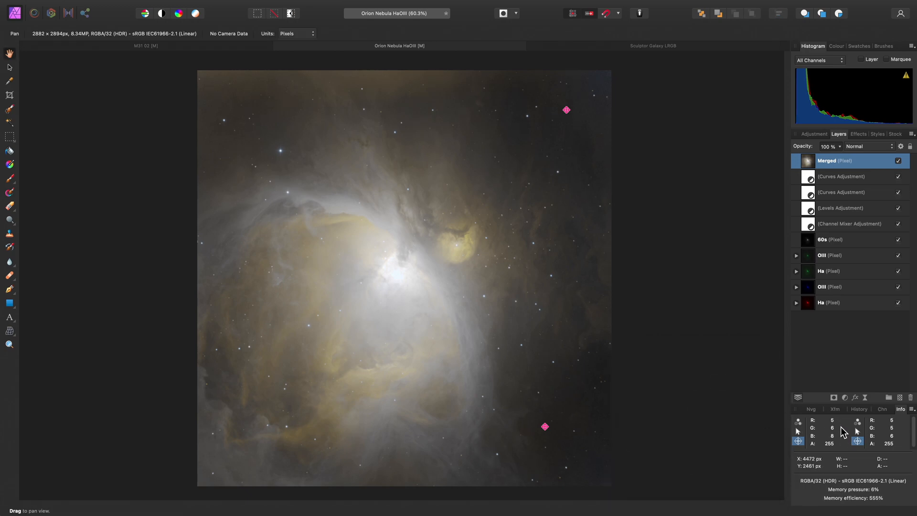
mouse_move(845, 439)
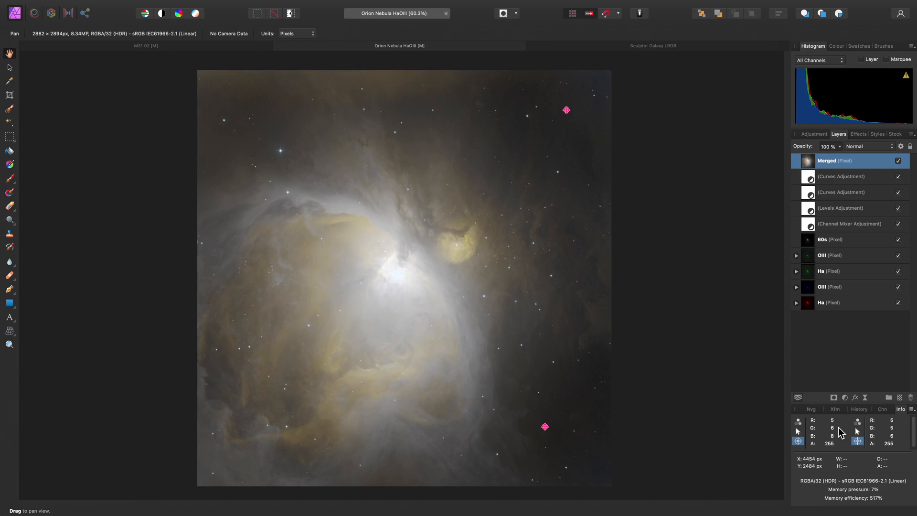
mouse_move(543, 422)
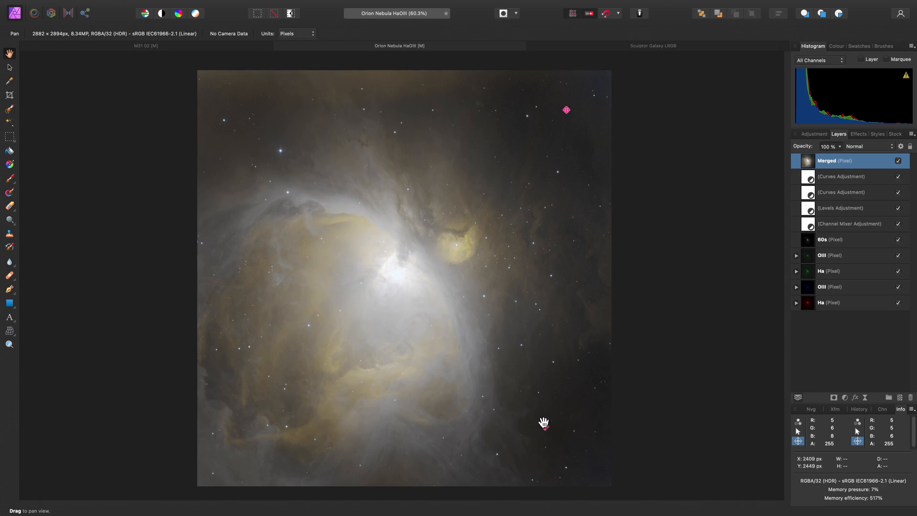
mouse_move(887, 426)
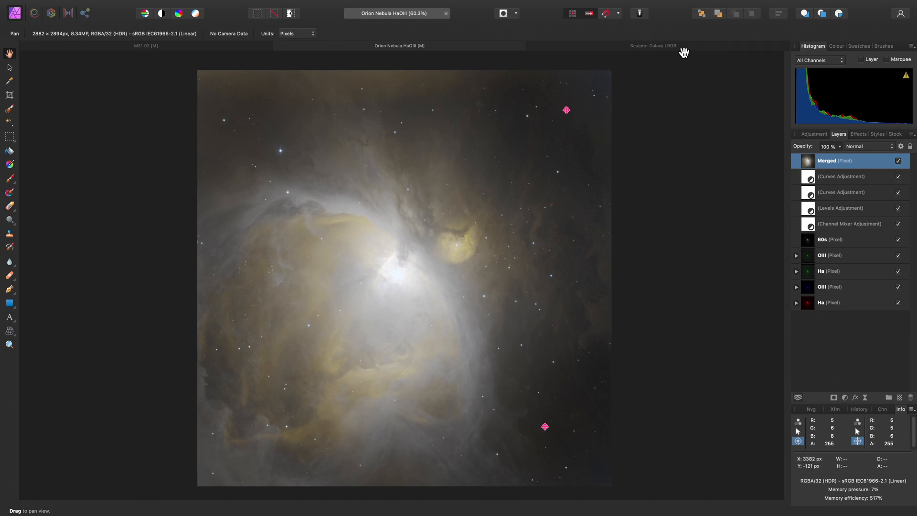
- Switch to the Sculptor Galaxy LRGB image and sample a background sky spot reading about R 4, G 38, B 7
click(653, 46)
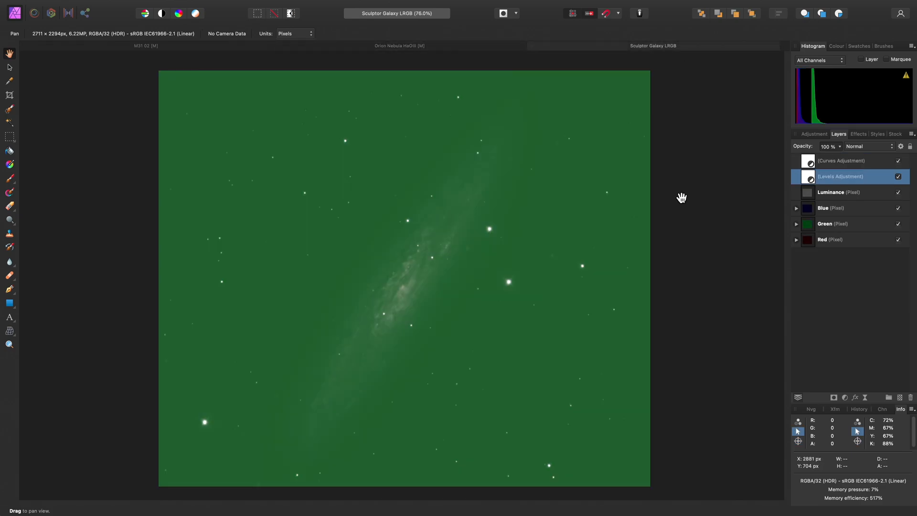
mouse_move(754, 216)
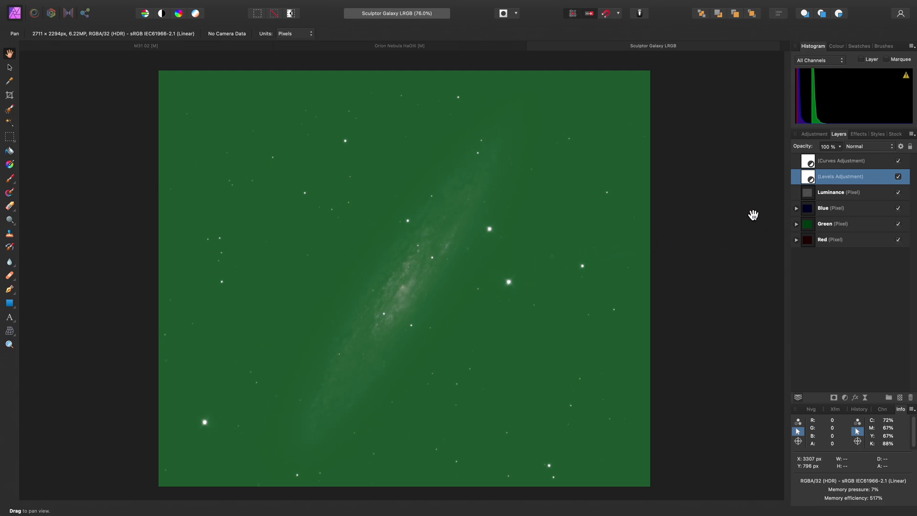
mouse_move(705, 221)
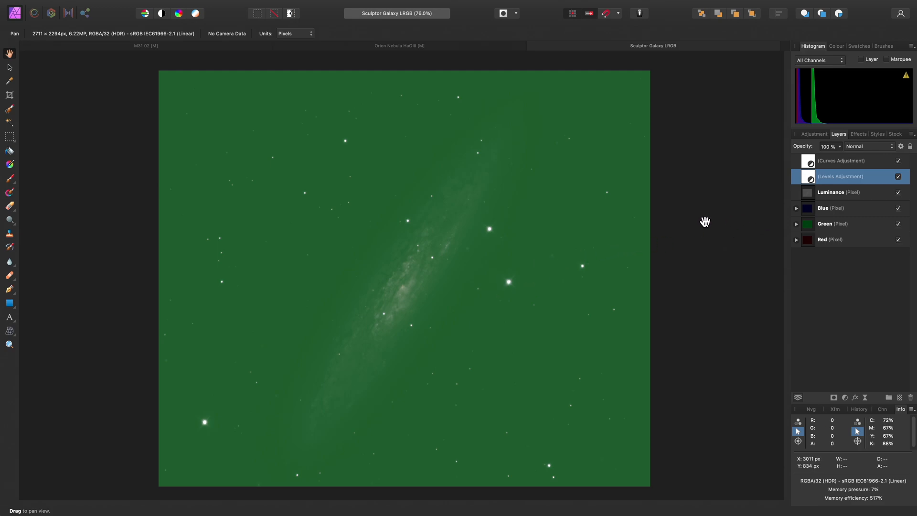
mouse_move(707, 221)
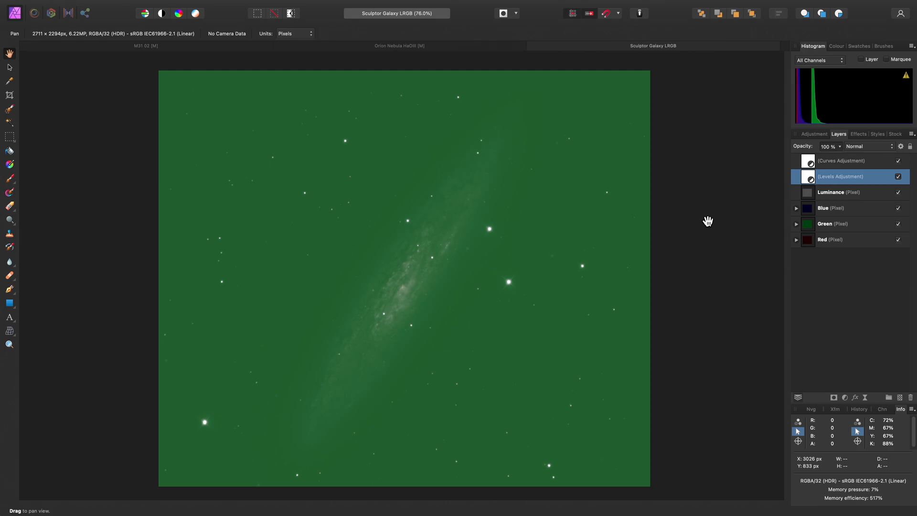
mouse_move(802, 446)
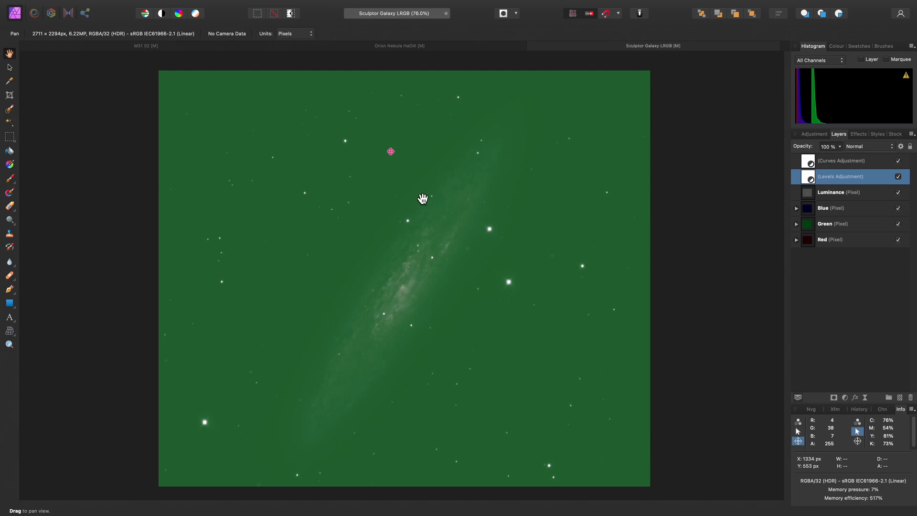
click(858, 428)
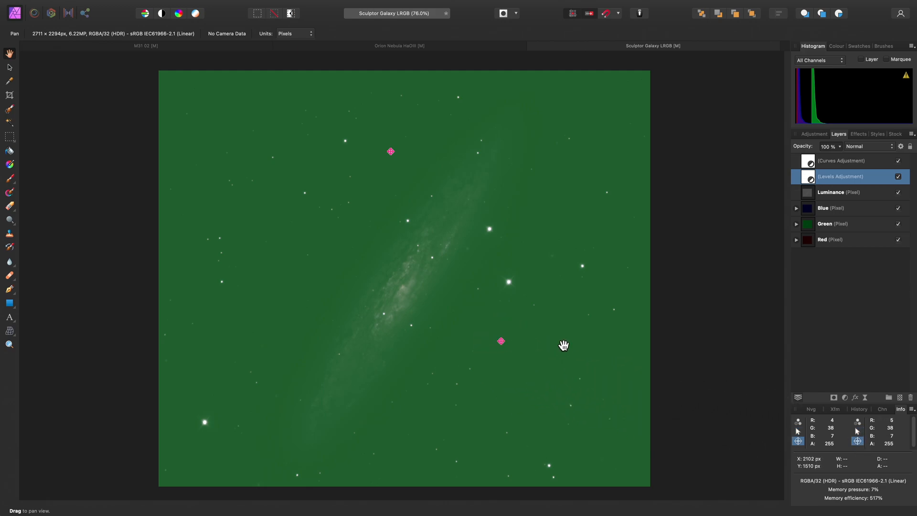
mouse_move(650, 262)
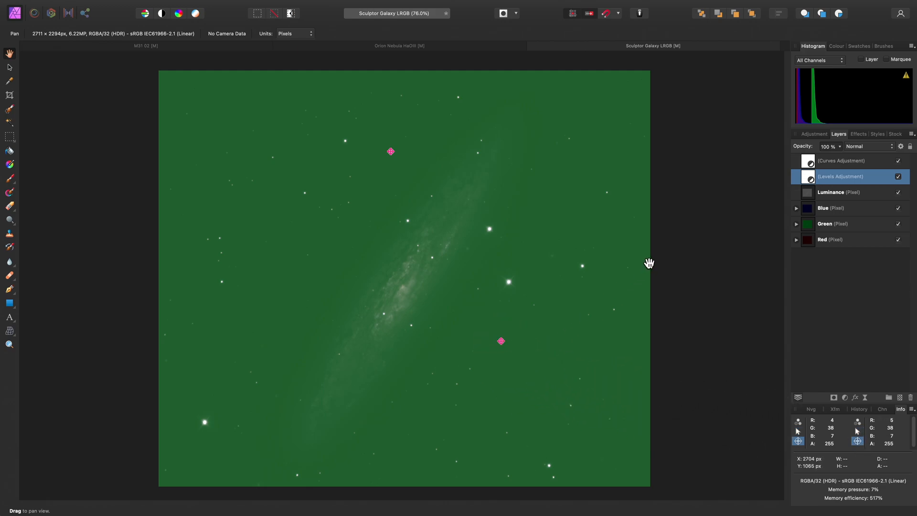
- Duplicate the Levels adjustment so a copy can be nested inside the Green channel layer
key(cmd)
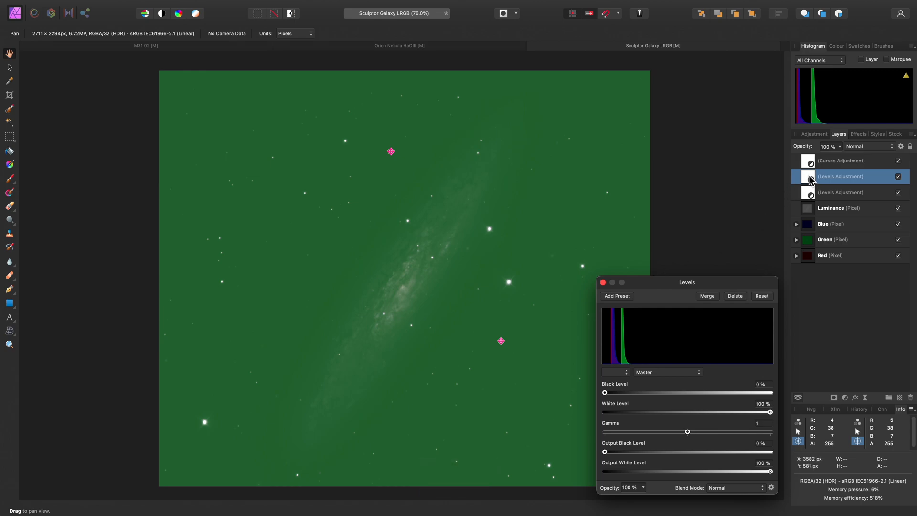
mouse_move(805, 184)
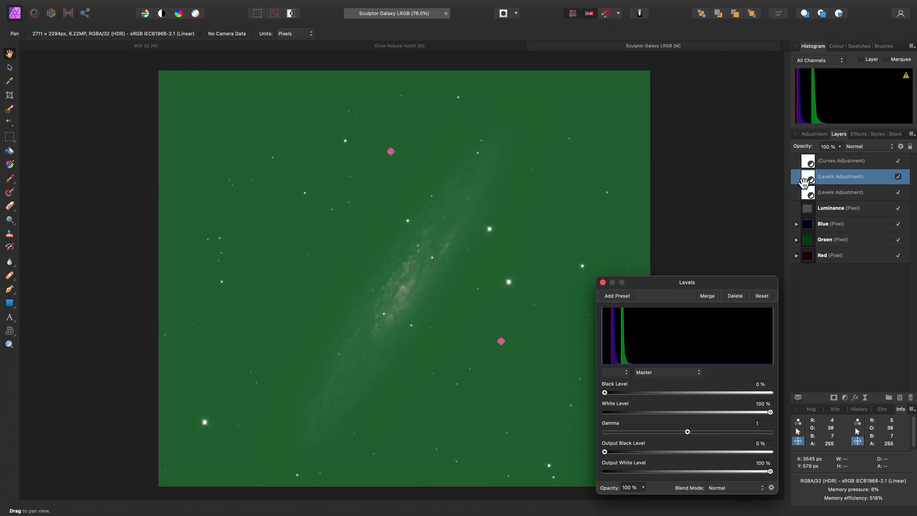
mouse_move(805, 186)
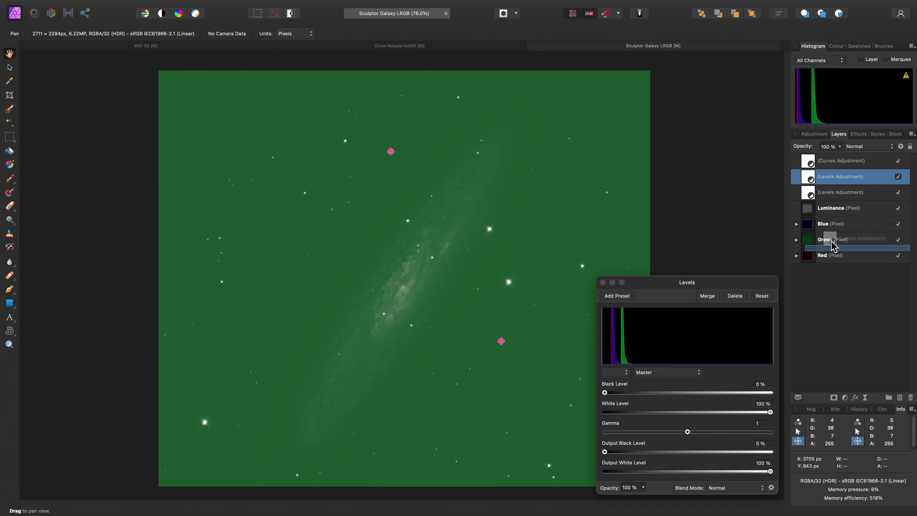
mouse_move(837, 241)
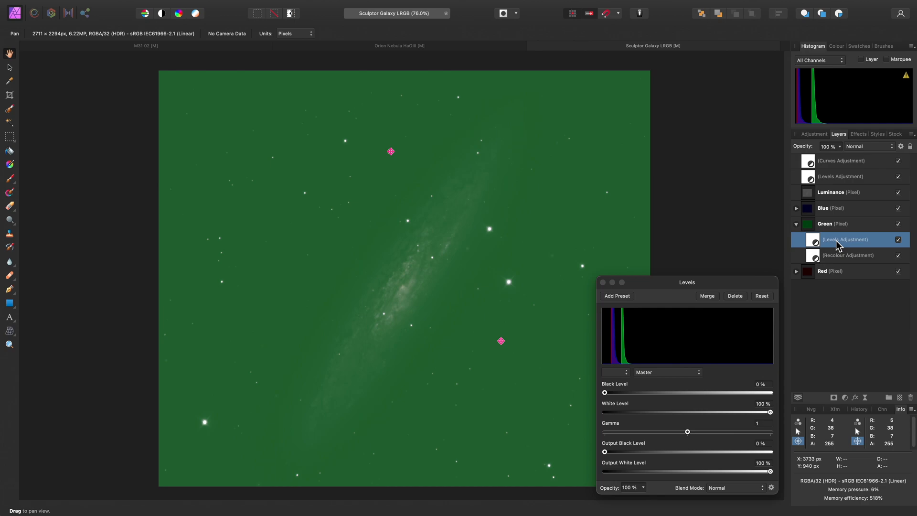
mouse_move(684, 434)
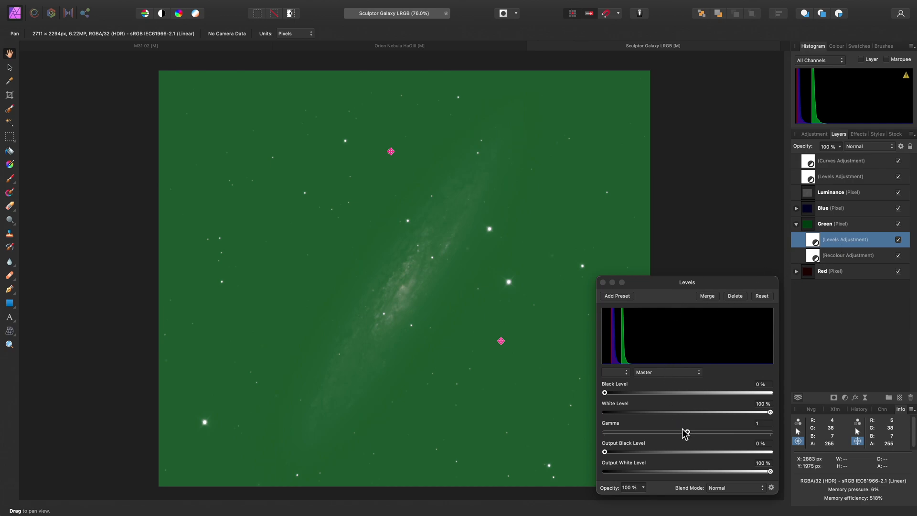
- Raise the Green channel Levels gamma to 1.5, turning the green sky cast to neutral grey
drag(684, 433, 694, 433)
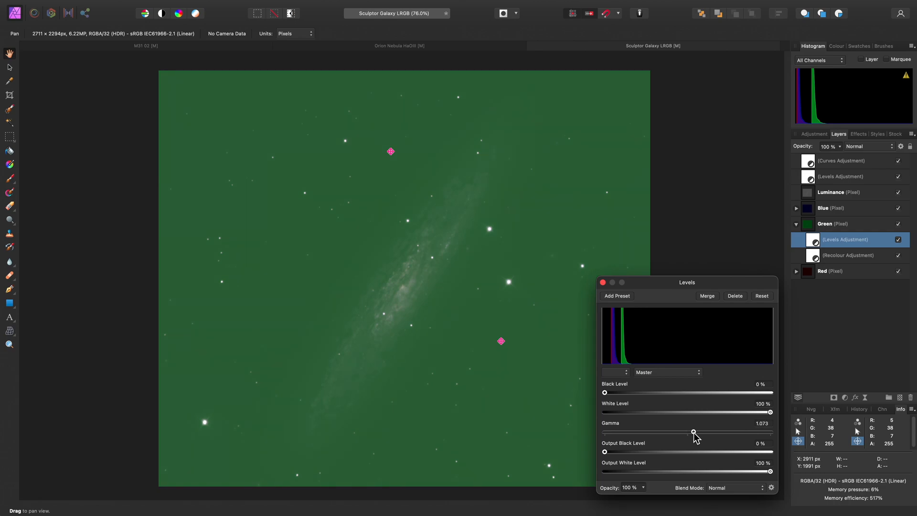
drag(693, 433, 724, 433)
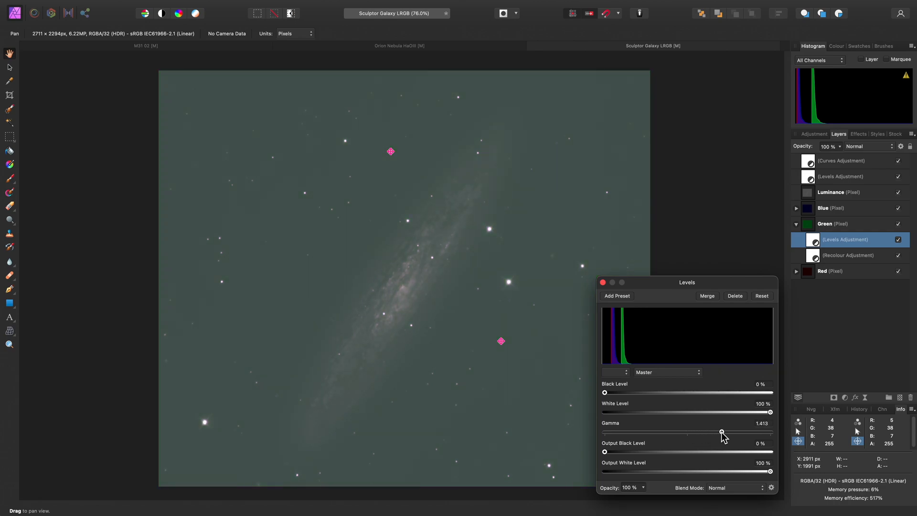
drag(722, 433, 727, 432)
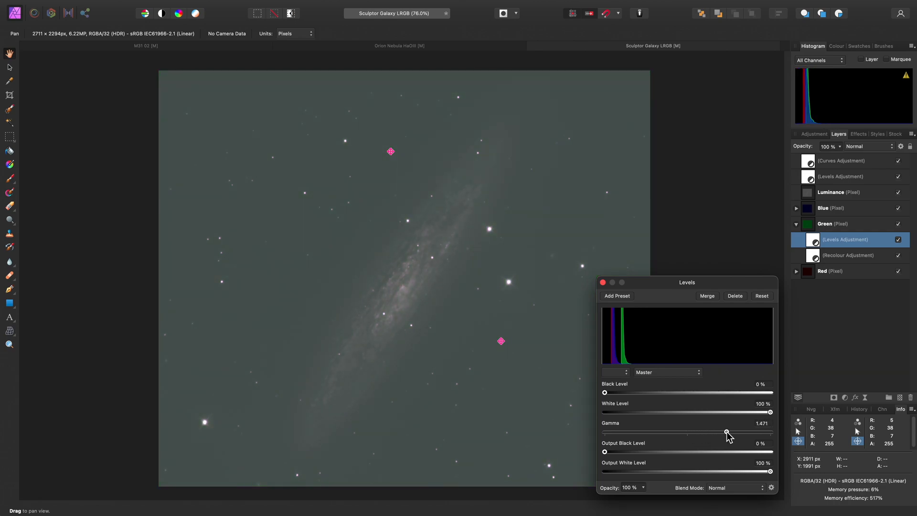
drag(729, 433, 731, 433)
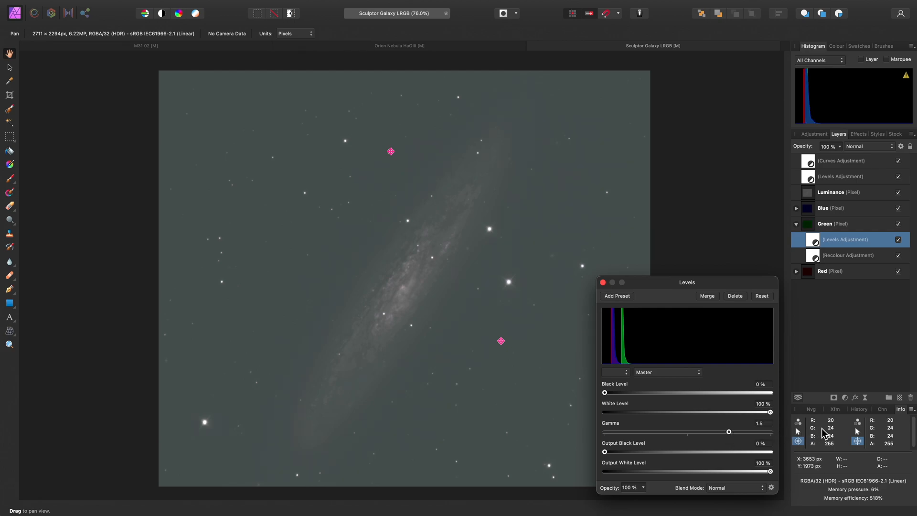
mouse_move(824, 433)
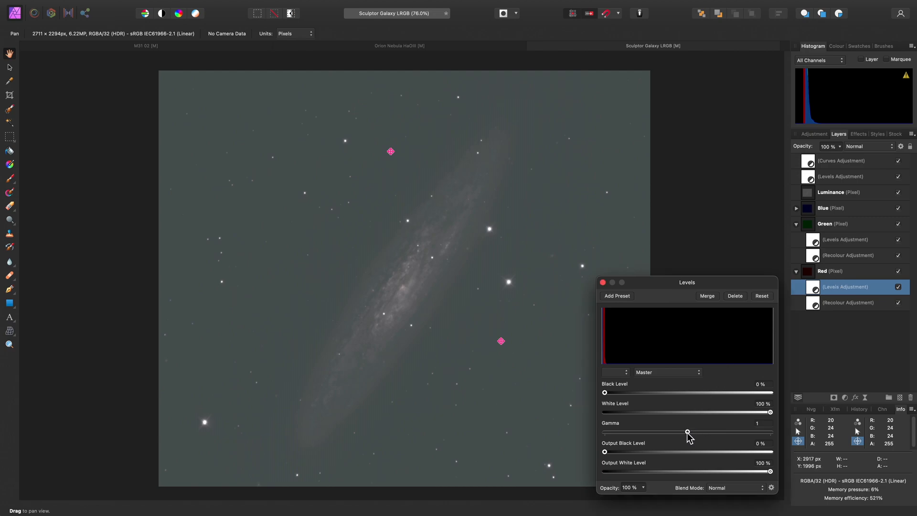
- Lower the Red channel Levels gamma to about 0.907 to neutralise the sky background
drag(689, 432, 687, 432)
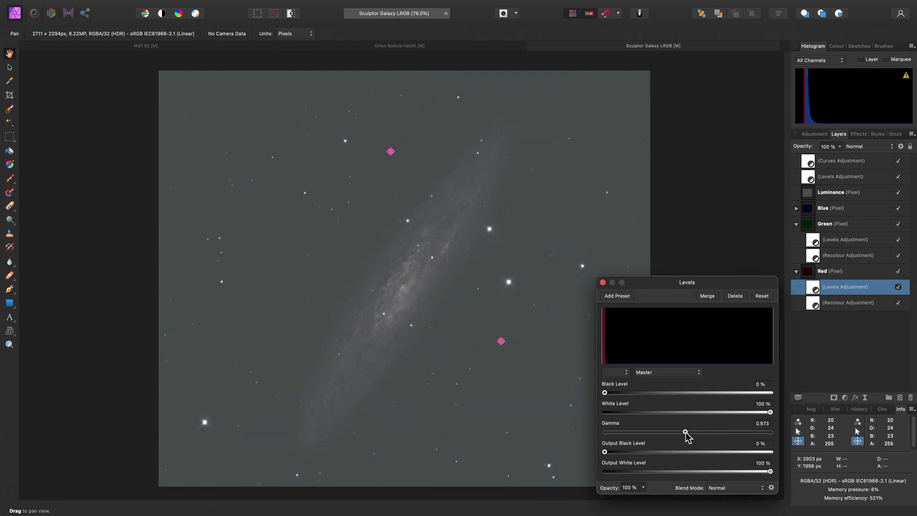
drag(686, 433, 682, 432)
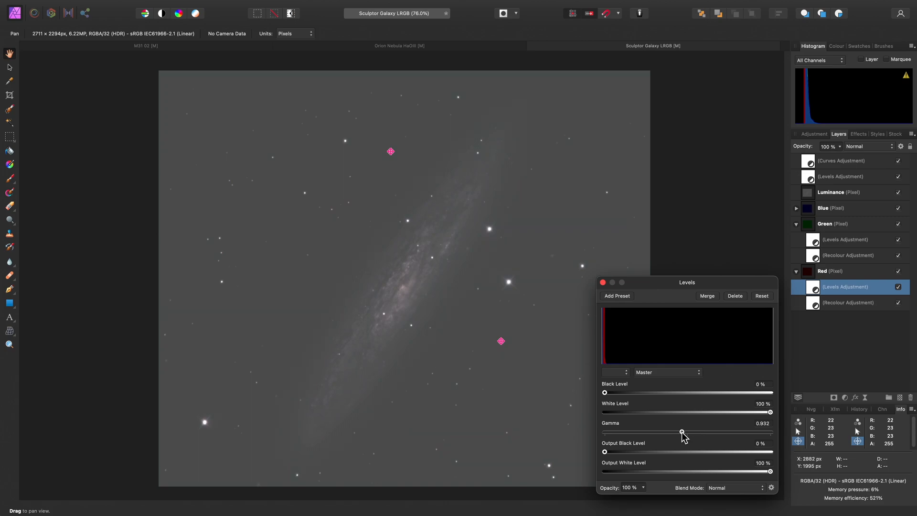
drag(682, 431, 680, 431)
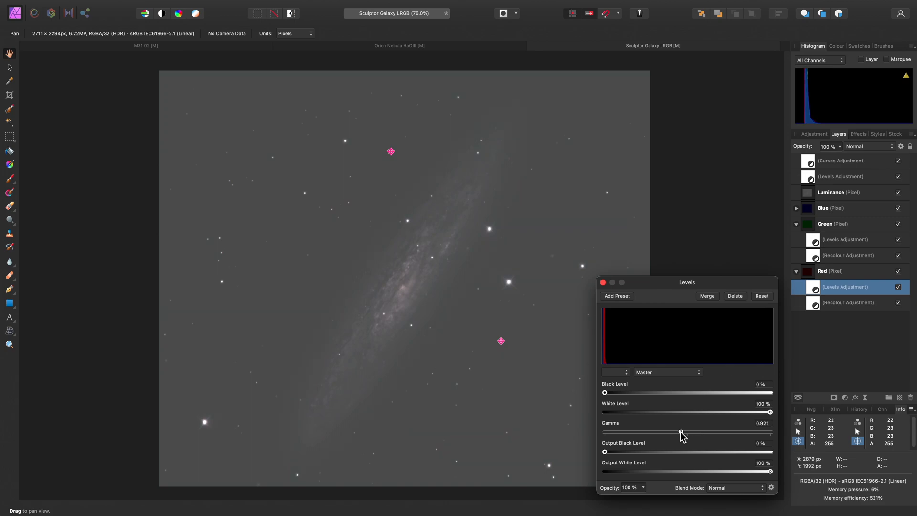
drag(681, 431, 680, 431)
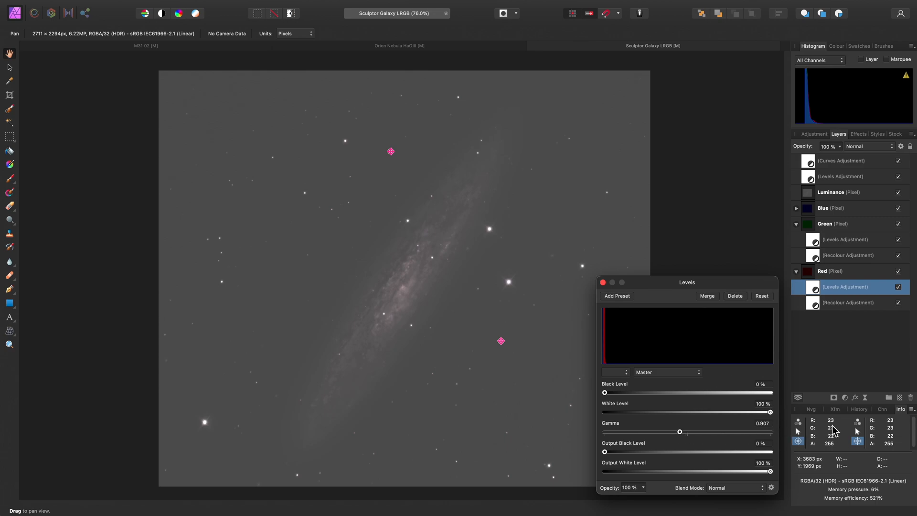
mouse_move(837, 426)
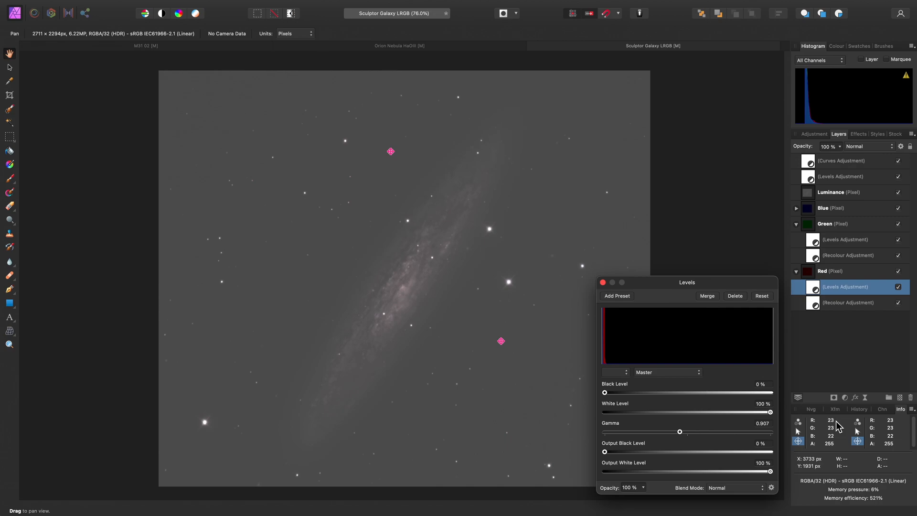
mouse_move(839, 439)
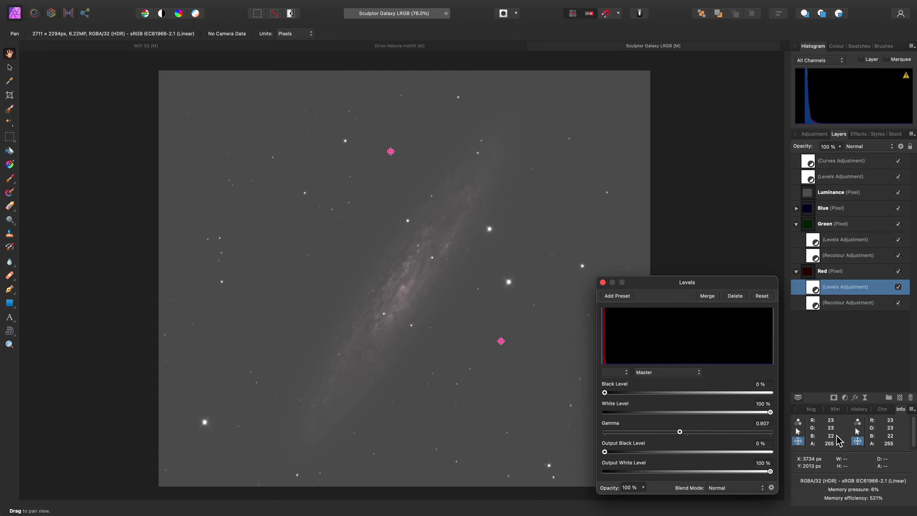
mouse_move(844, 231)
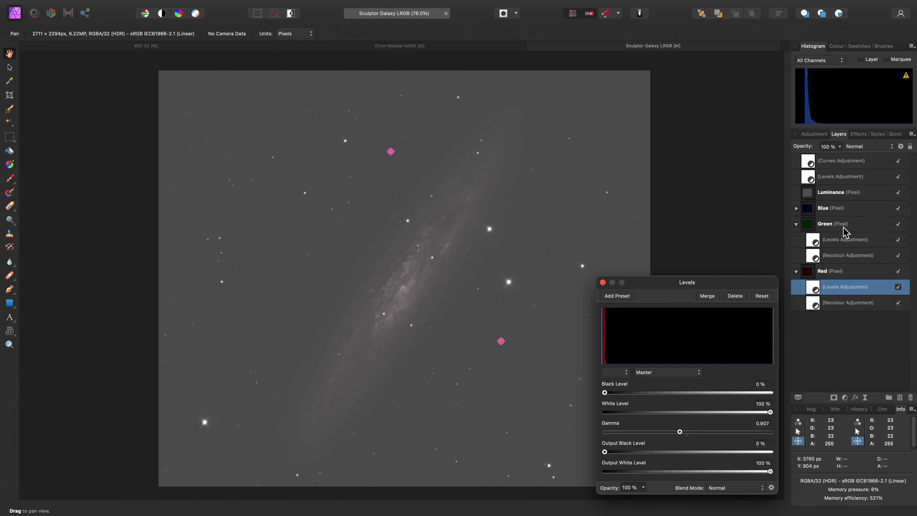
- Add a Channel Mixer adjustment to the Blue layer with blue output set to 101%
click(824, 207)
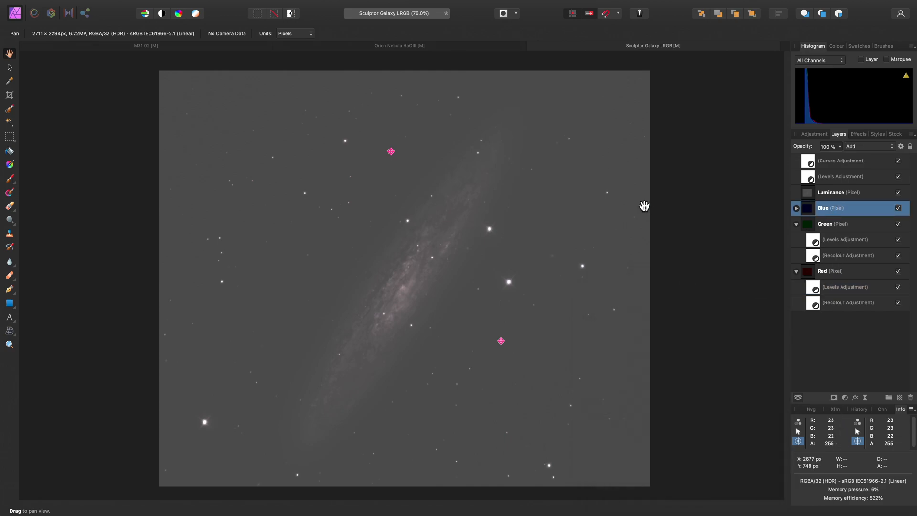
click(206, 6)
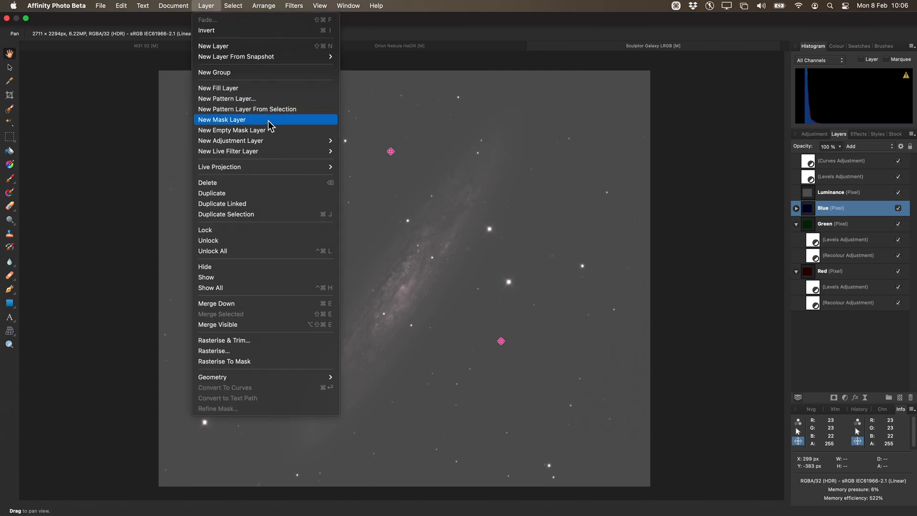
mouse_move(230, 140)
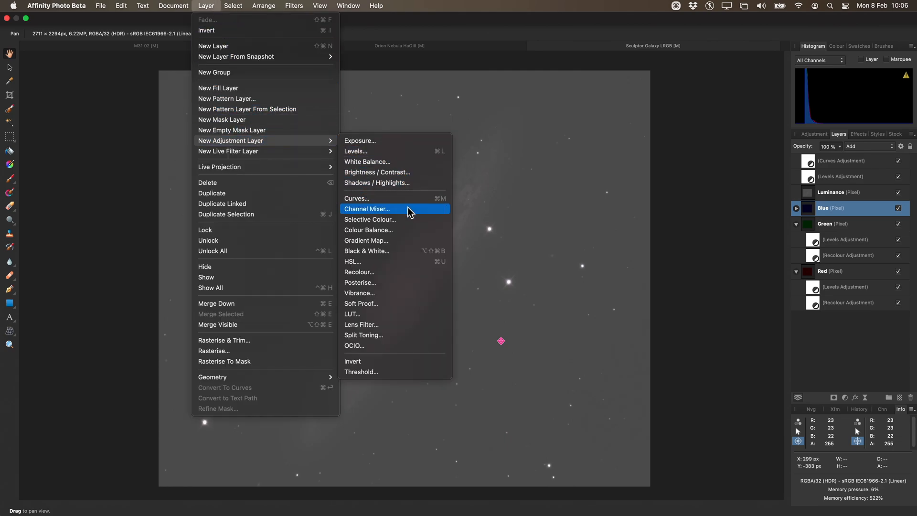
click(366, 209)
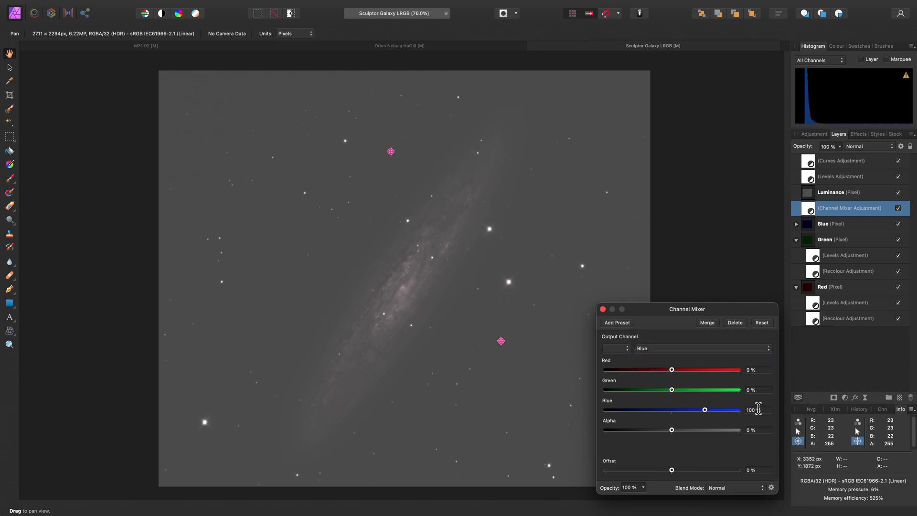
text(101)
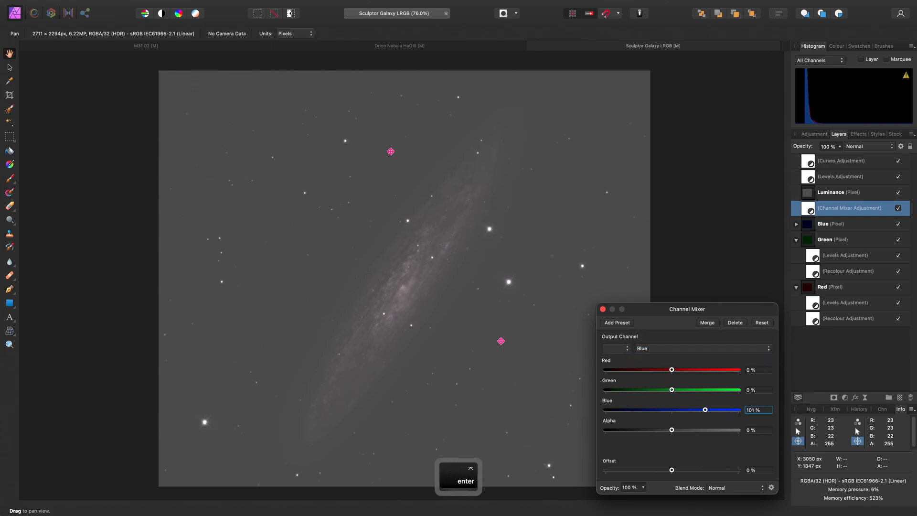
mouse_move(840, 430)
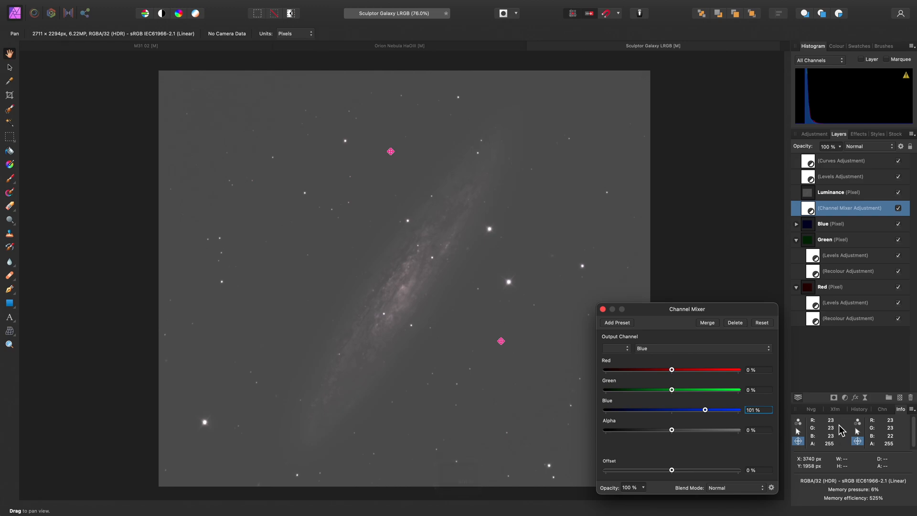
mouse_move(459, 213)
text(102)
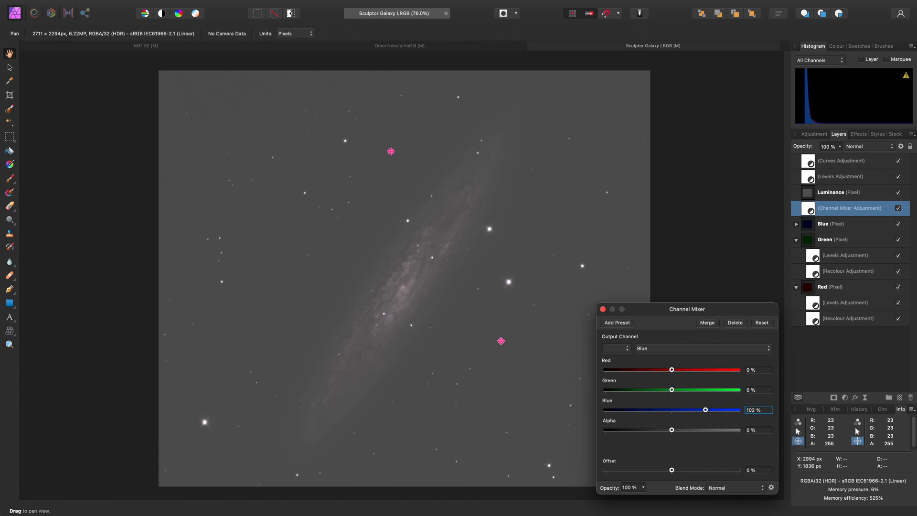
mouse_move(882, 429)
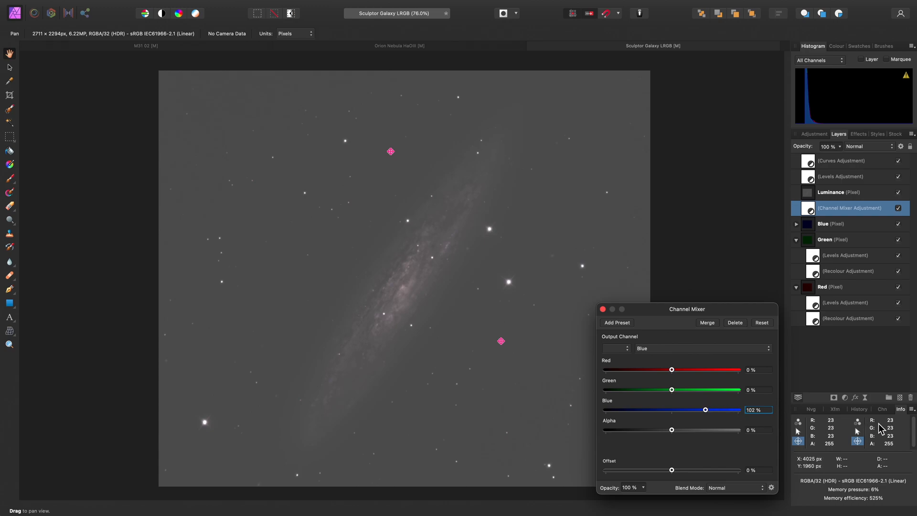
mouse_move(883, 430)
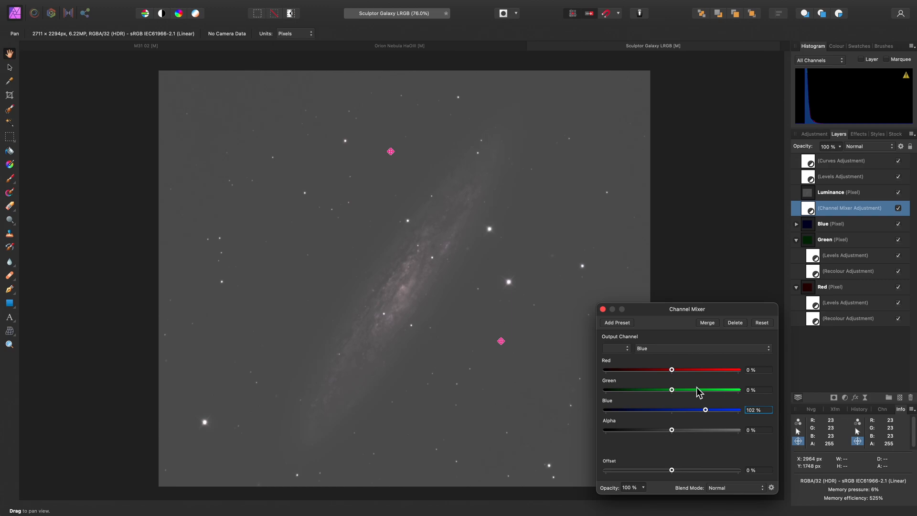
mouse_move(693, 389)
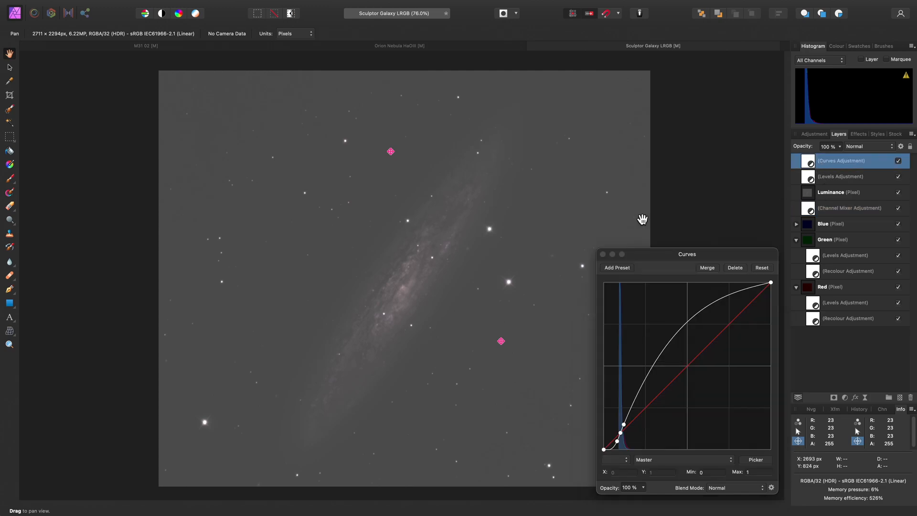
- Close Curves and rename the merged visible layer to 'Merged'
click(207, 6)
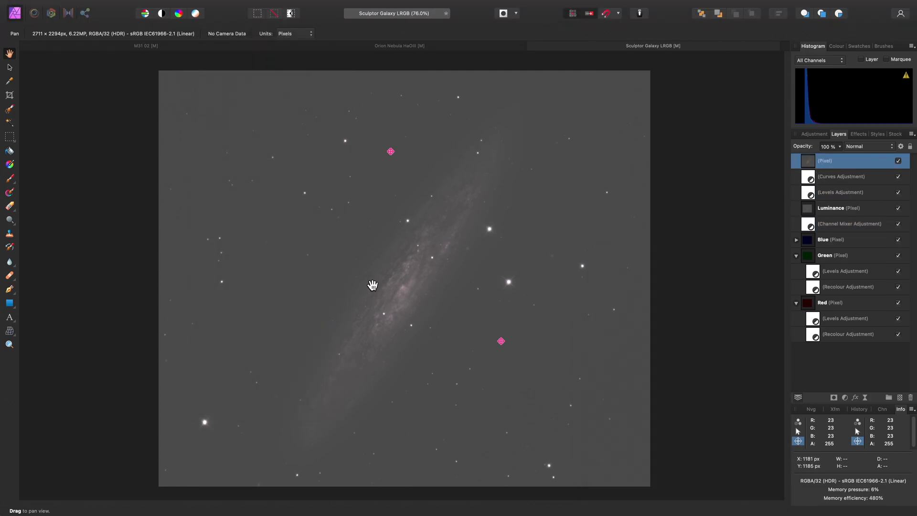
double_click(840, 161)
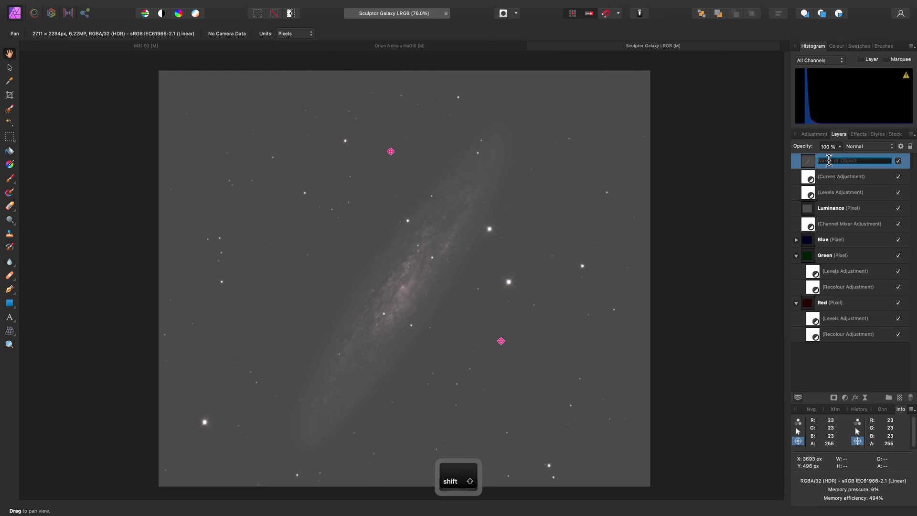
click(294, 6)
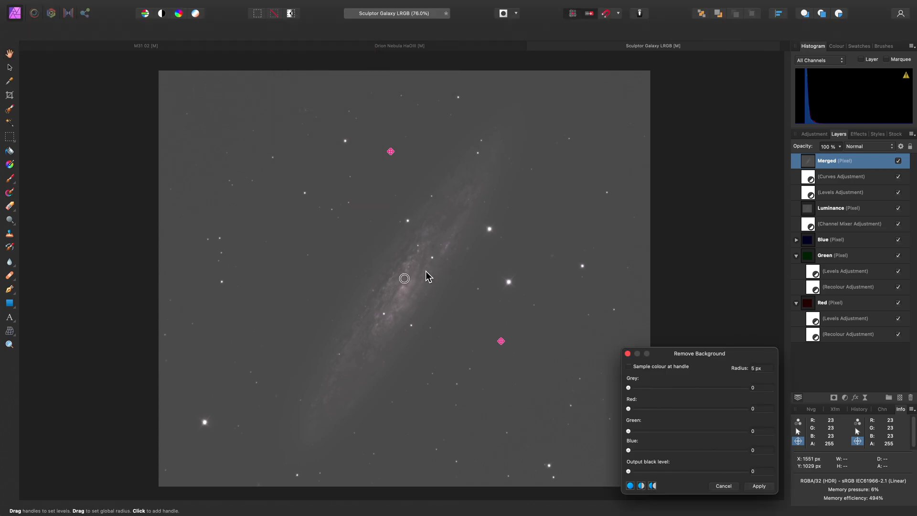
- Remove the background by sampling the grey sky and raising its output black level to near black
click(629, 366)
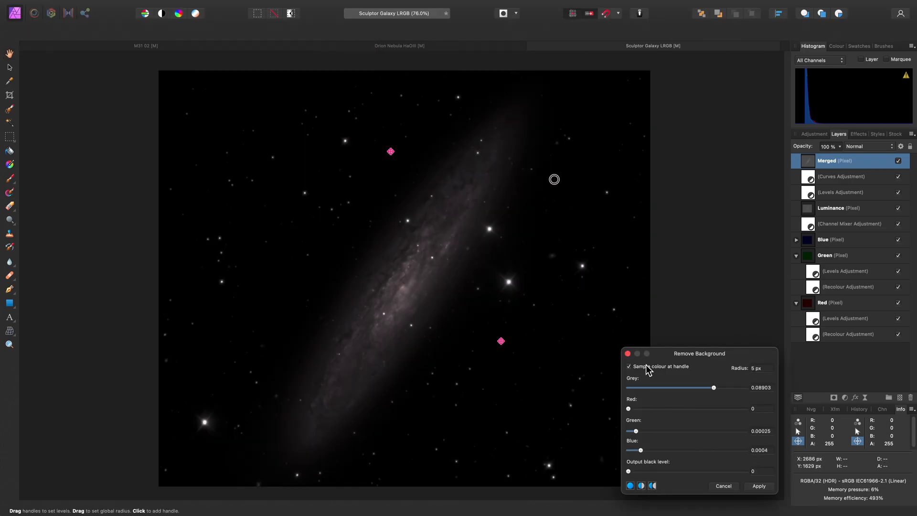
drag(629, 471, 693, 471)
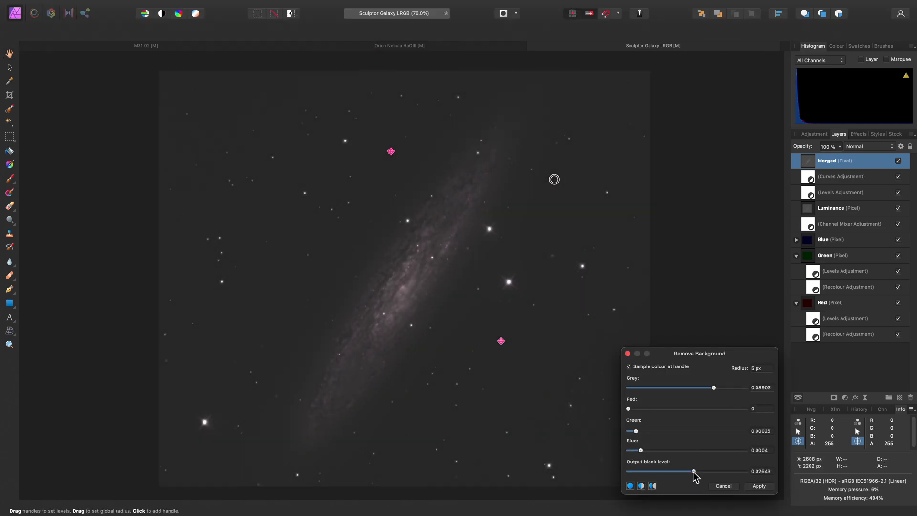
drag(694, 472, 689, 472)
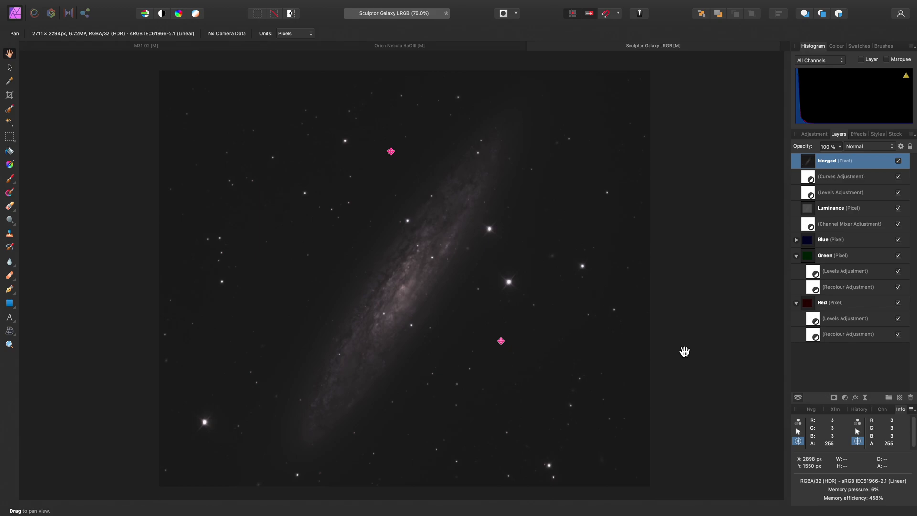
- Add an HSL Shift adjustment with Saturation Shift raised to 44% for galaxy colour
key(cmd+u)
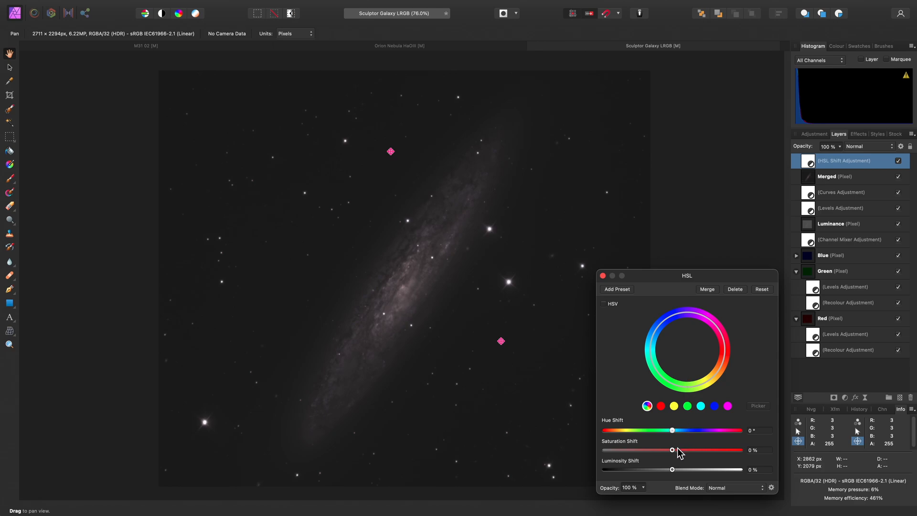
drag(672, 450, 705, 450)
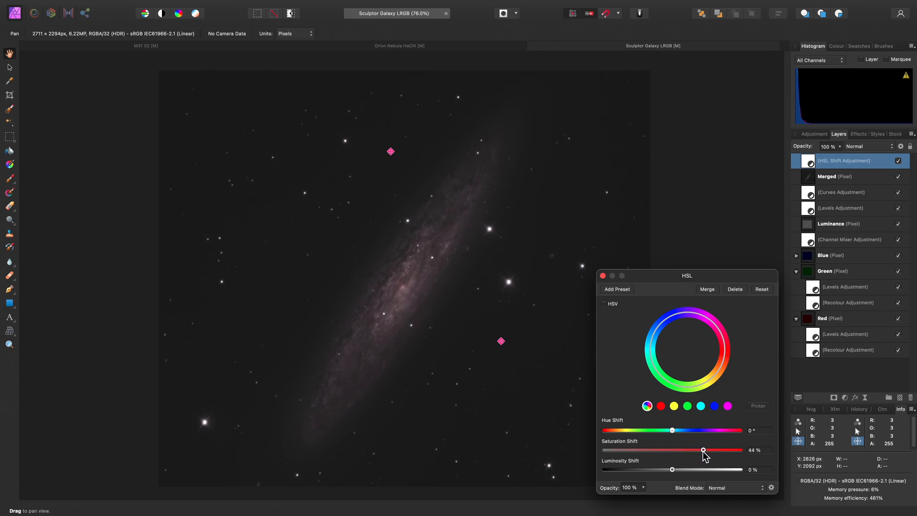